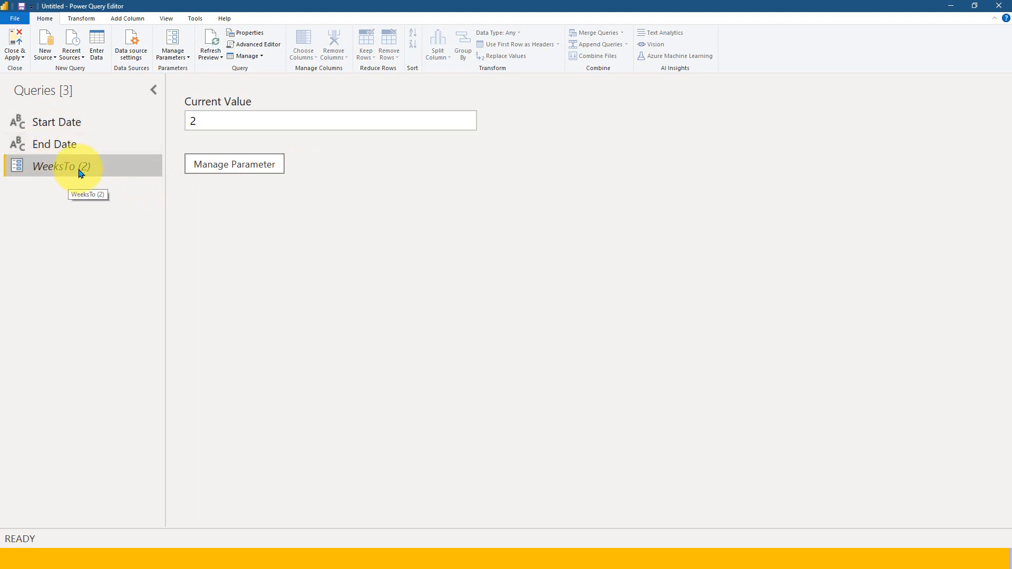
mouse_move(98, 171)
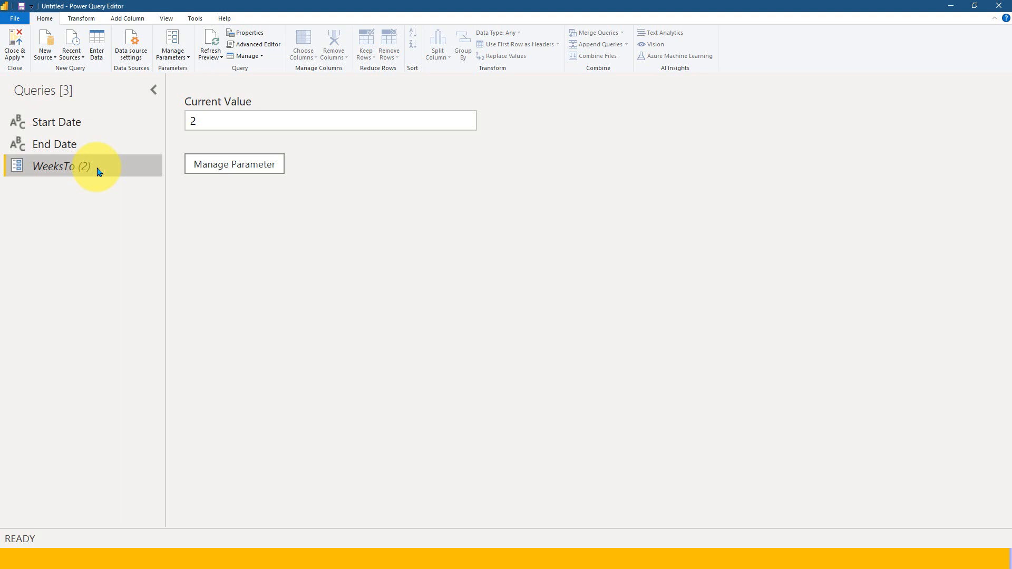
mouse_move(91, 145)
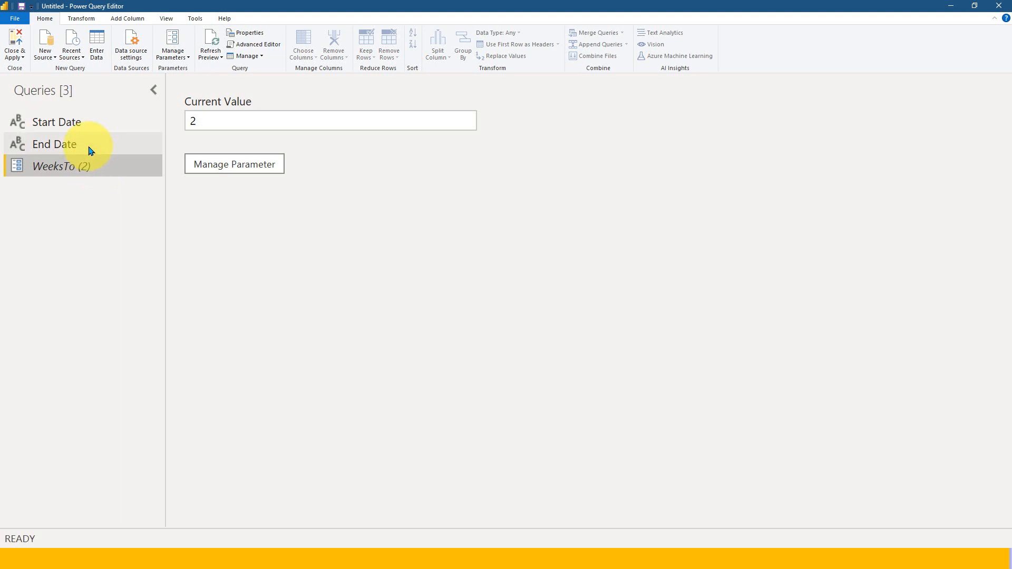
mouse_move(91, 149)
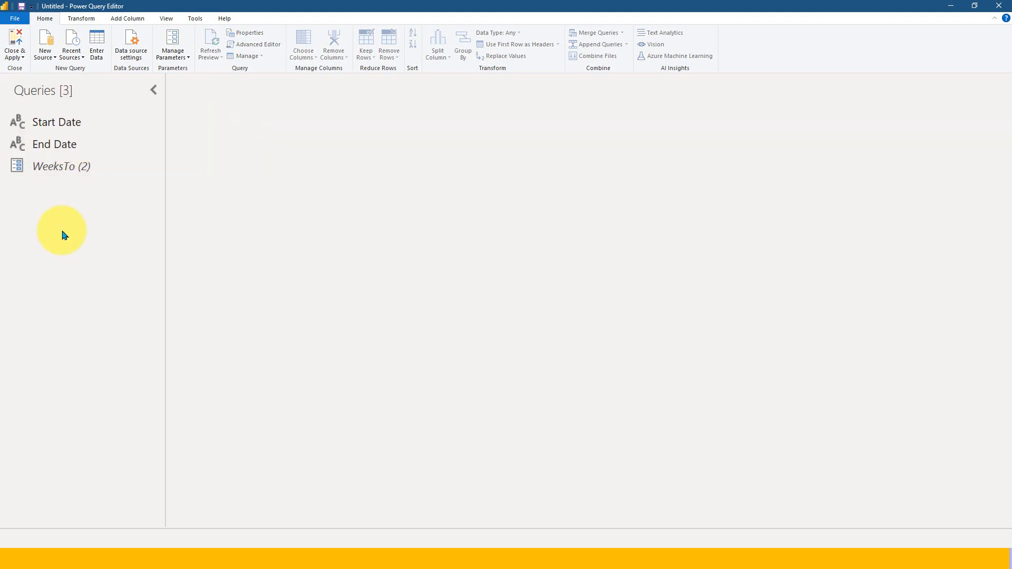
Create a blank query with =DateTime.LocalNow() and name it Current Date
right_click(62, 232)
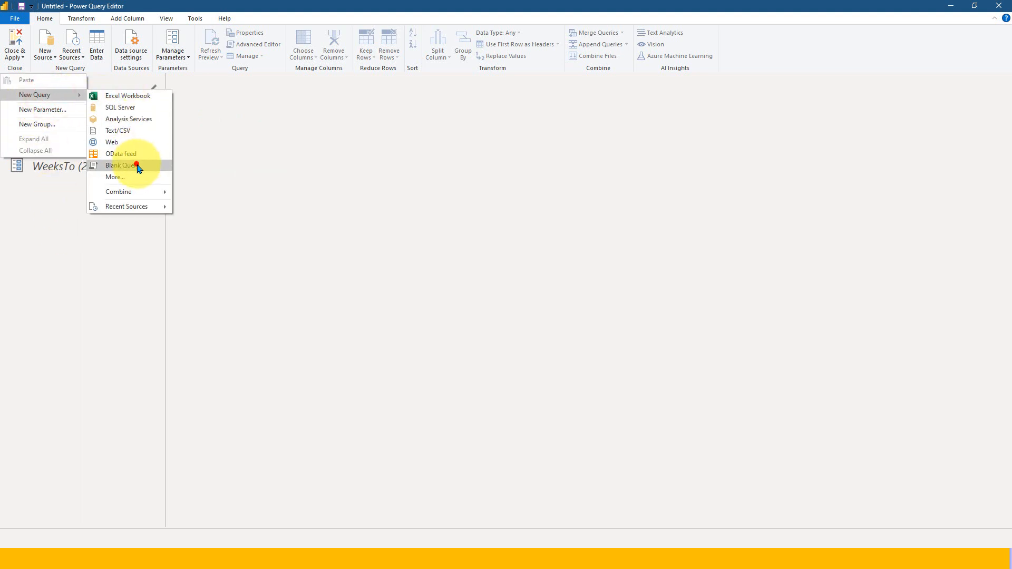
left_click(120, 166)
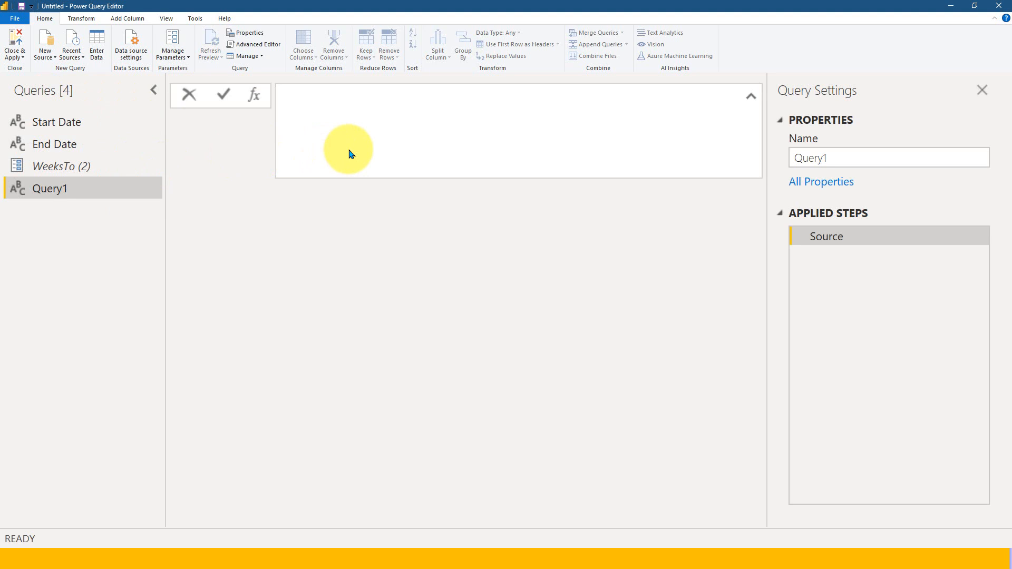
type("=DateTime.LocalNow())")
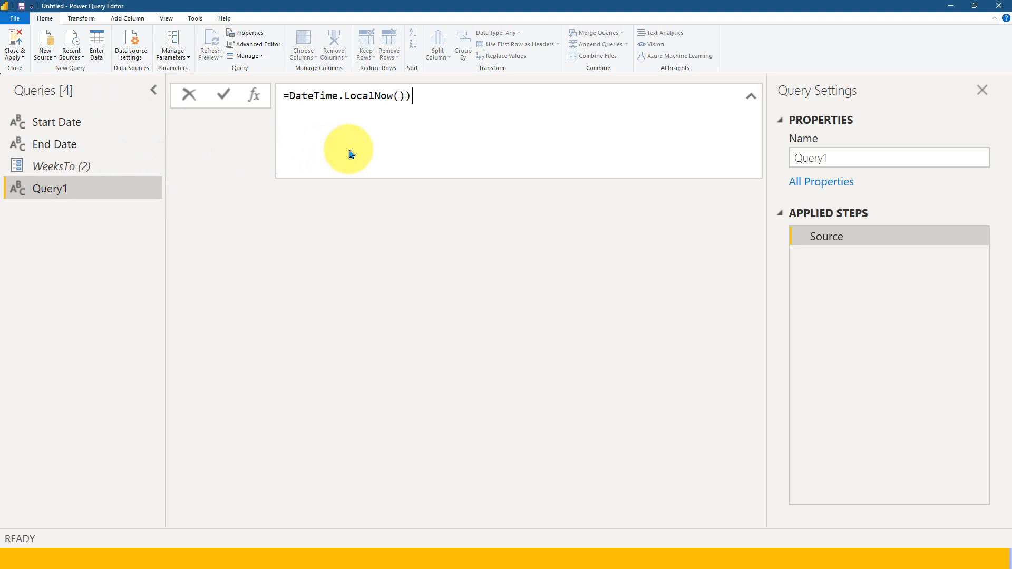
key("Backspace")
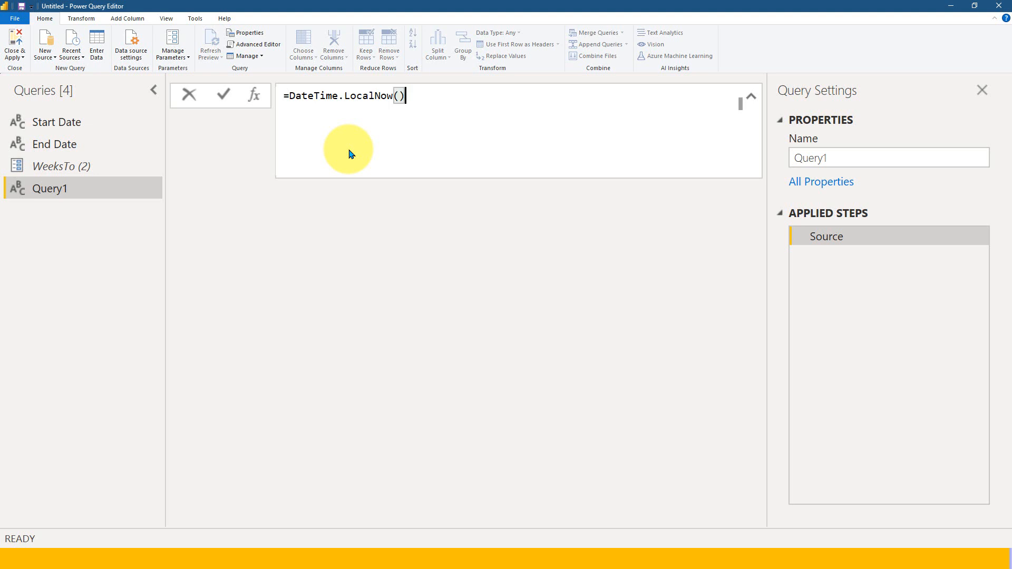
left_click(223, 95)
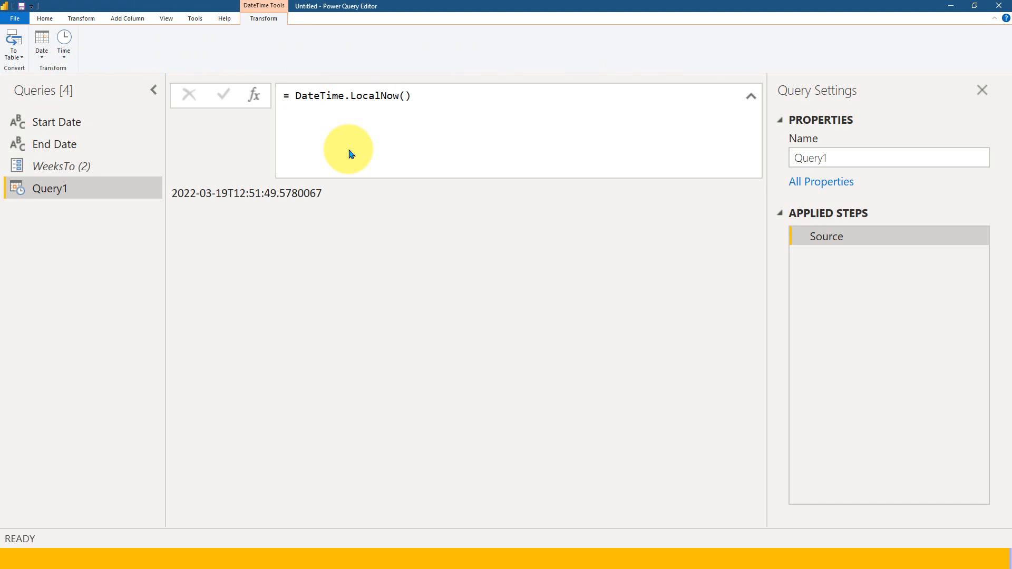
mouse_move(325, 168)
type("c")
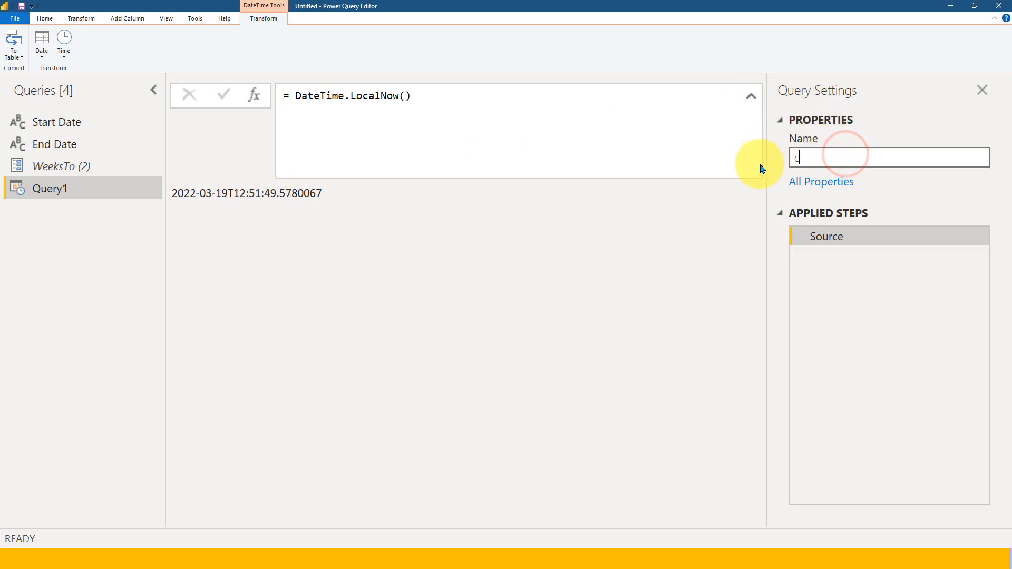
type("urrent Date")
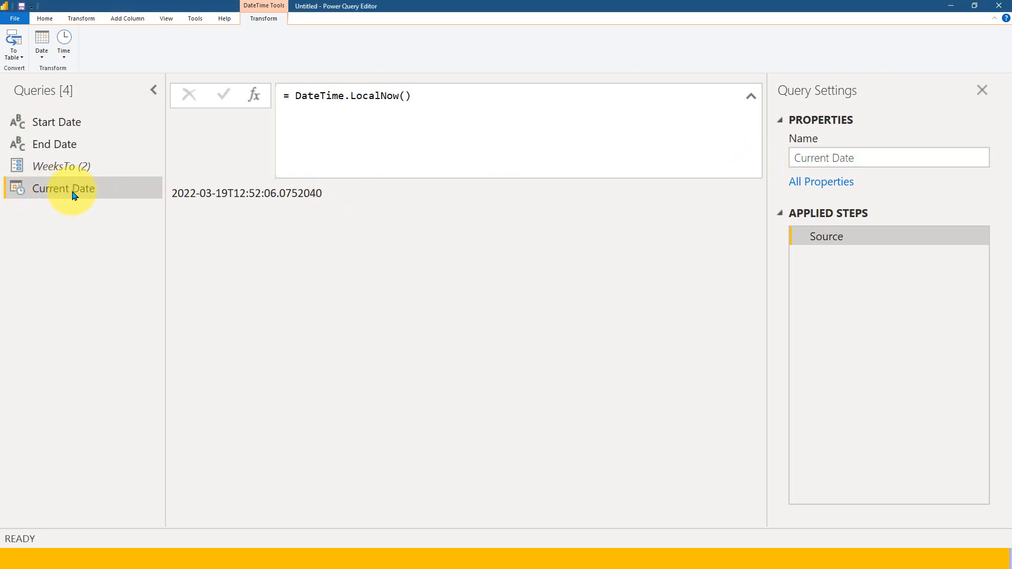
mouse_move(61, 220)
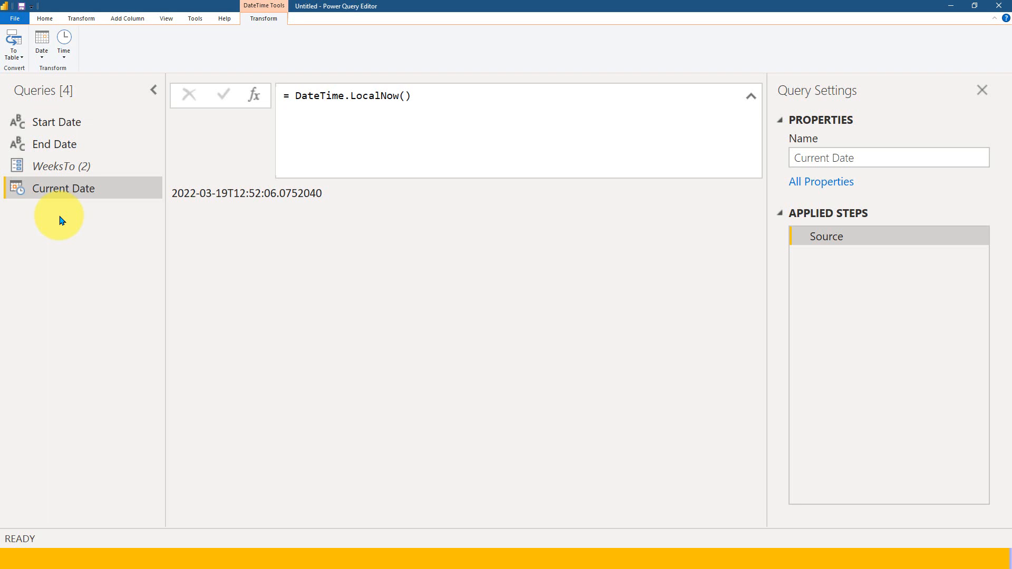
mouse_move(51, 224)
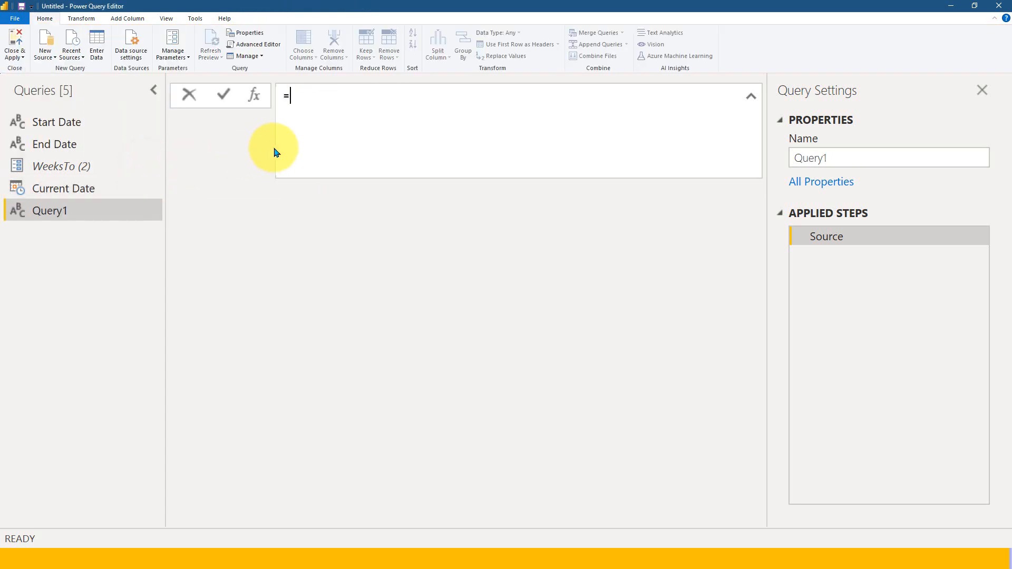
Create another blank query with =DateTime.LocalNow() and name it Last 8 Week
type("DateTime.LocalNow()")
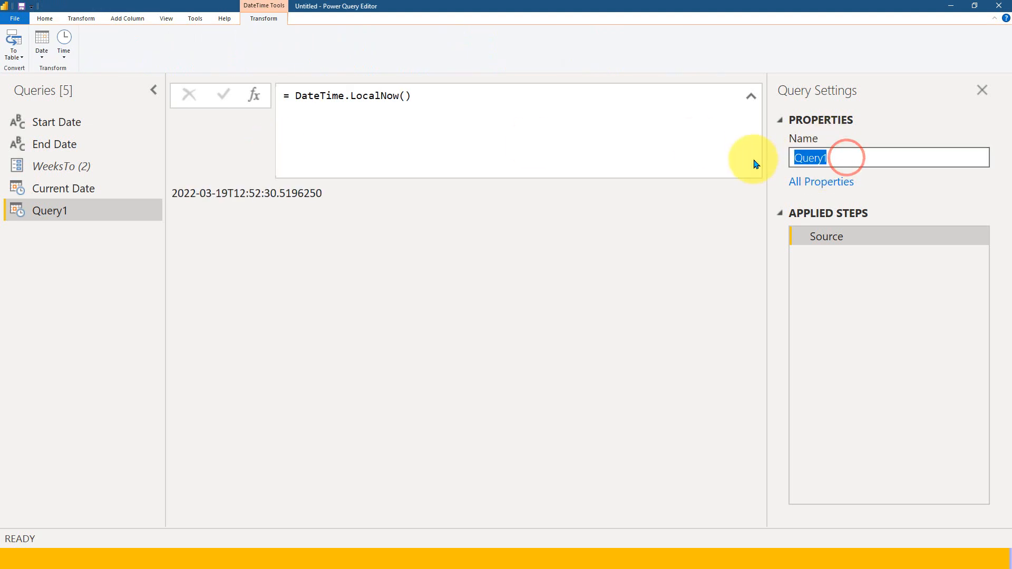
type("La")
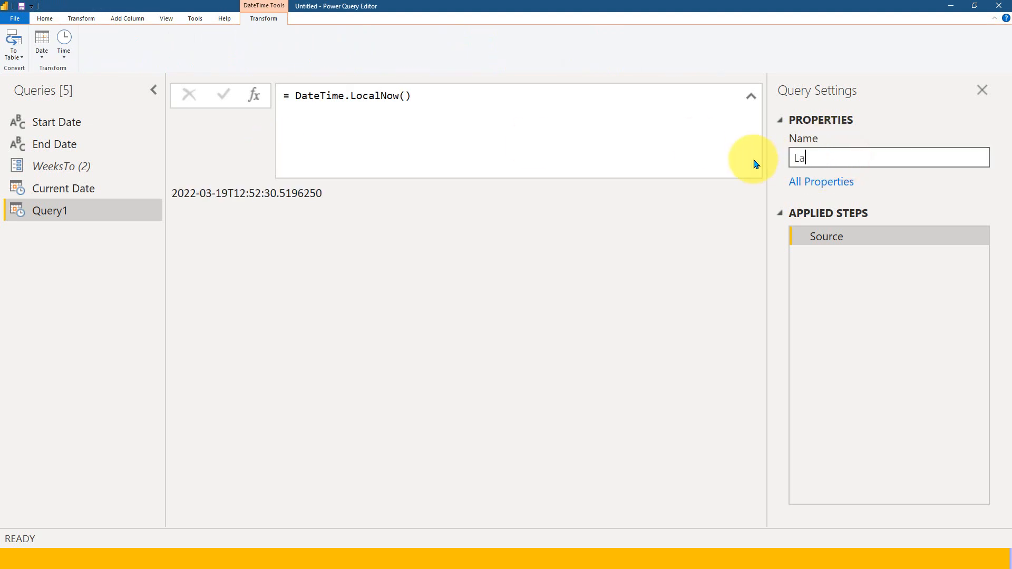
type("st 8 Week")
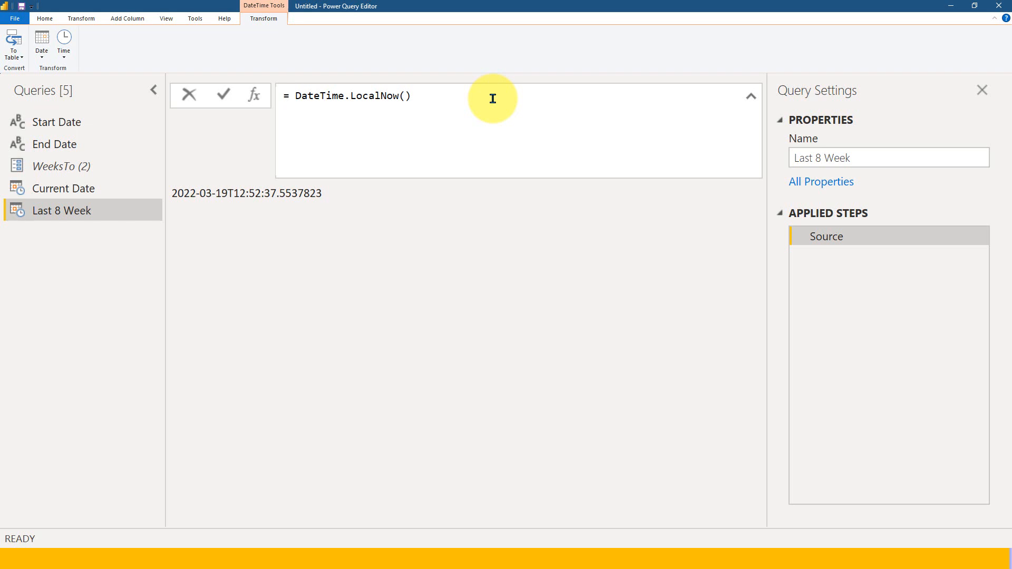
Wrap Last 8 Week's DateTime.LocalNow() in Date.From() so it returns 19-03-2022
left_click(55, 143)
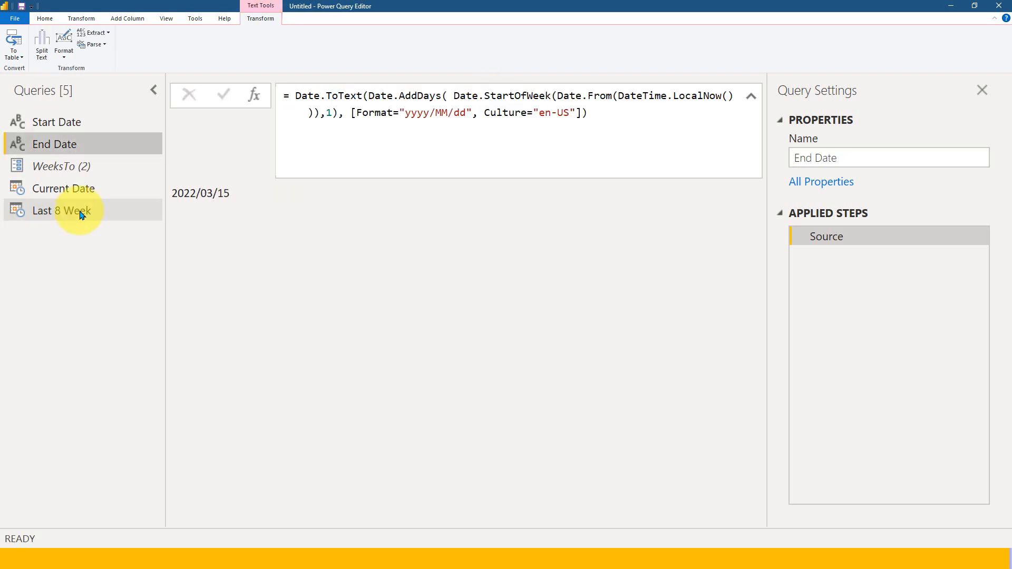
left_click(61, 211)
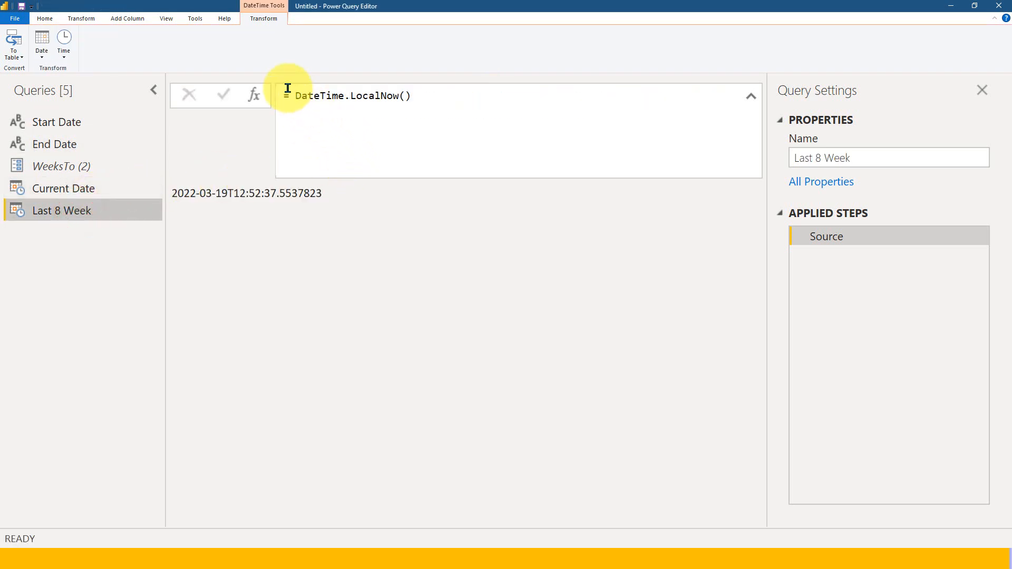
mouse_move(503, 134)
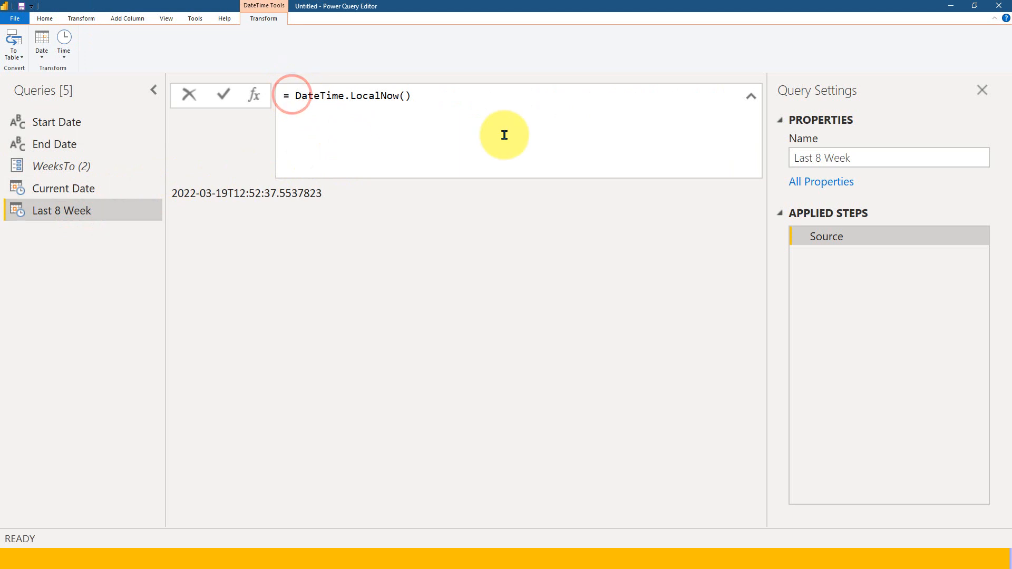
type("Date.")
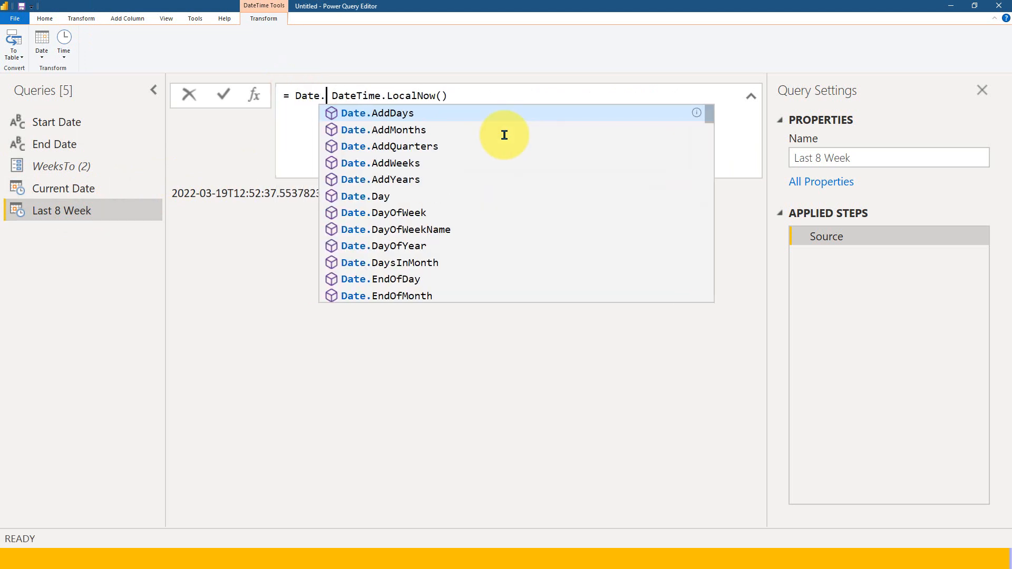
type("From")
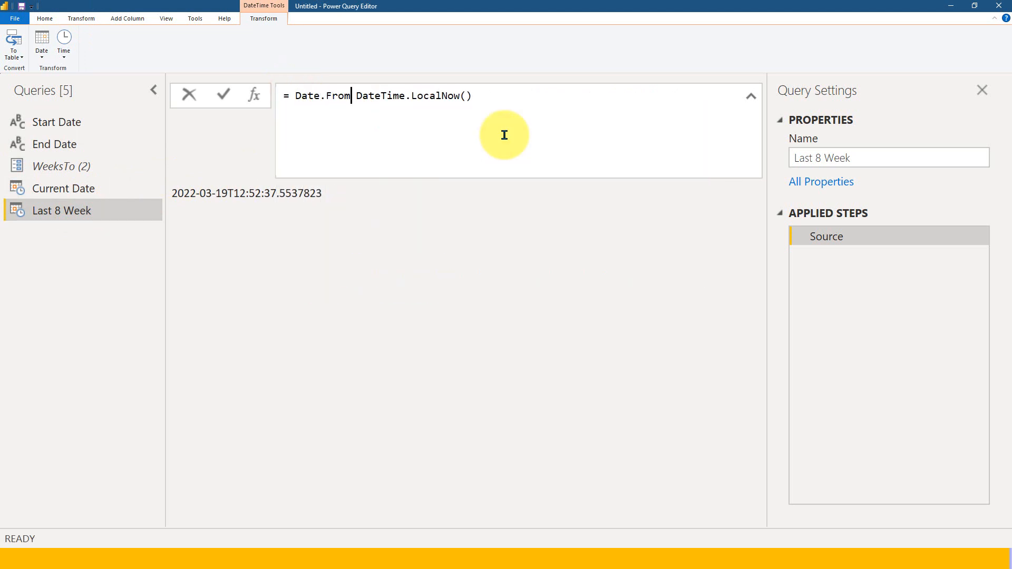
type("()")
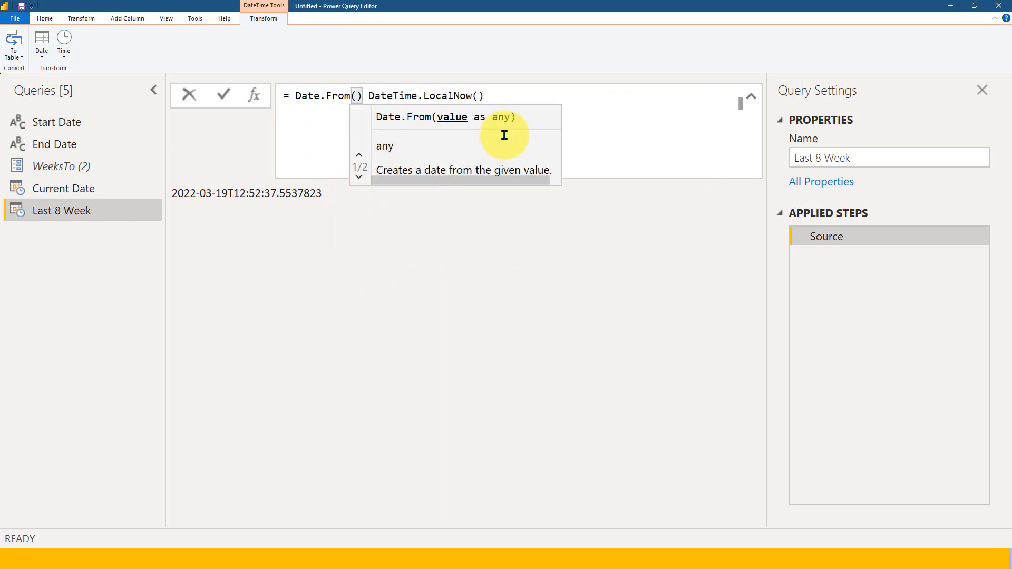
left_click(358, 176)
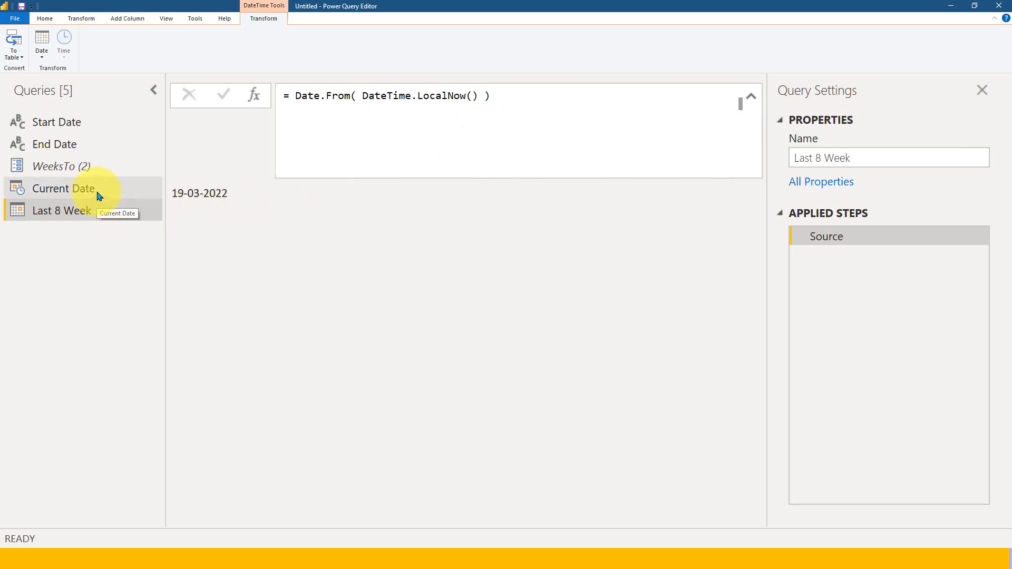
Wrap Current Date's DateTime.LocalNow() in Date.From() as well
left_click(63, 188)
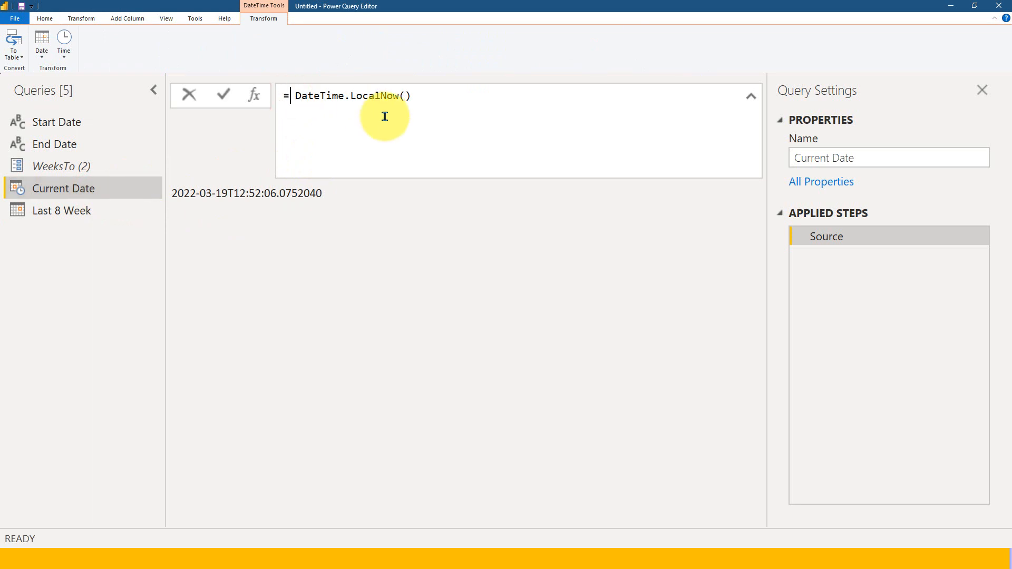
type("Date.From(")
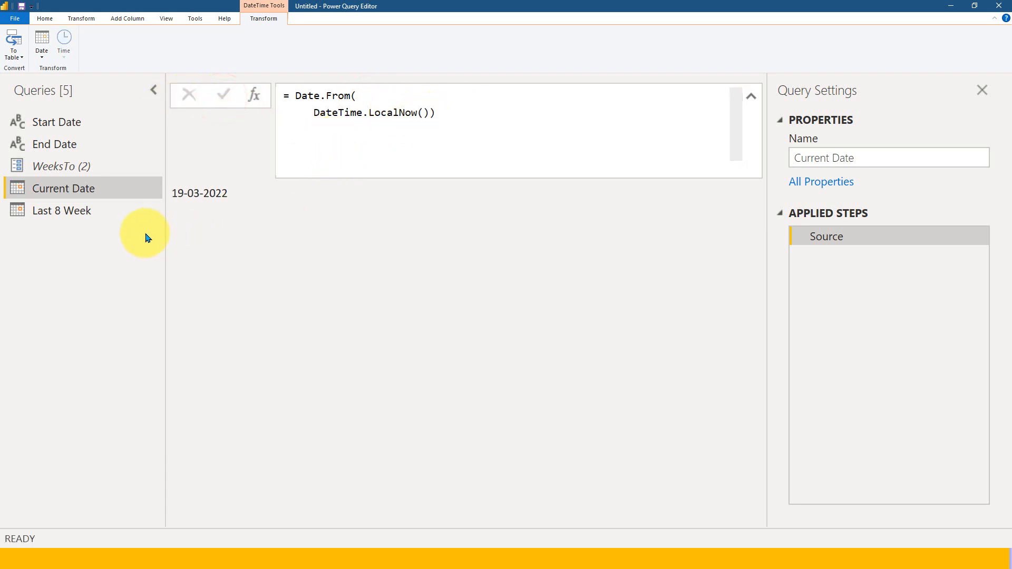
Wrap Last 8 Week's formula in Date.AddWeeks(..., 8), giving 14-05-2022
left_click(61, 211)
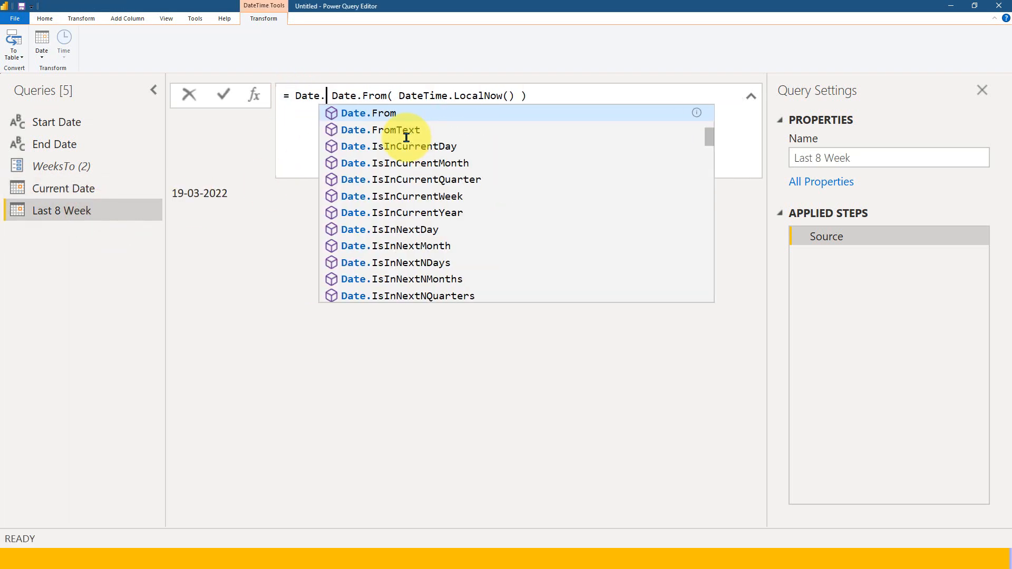
type("ad")
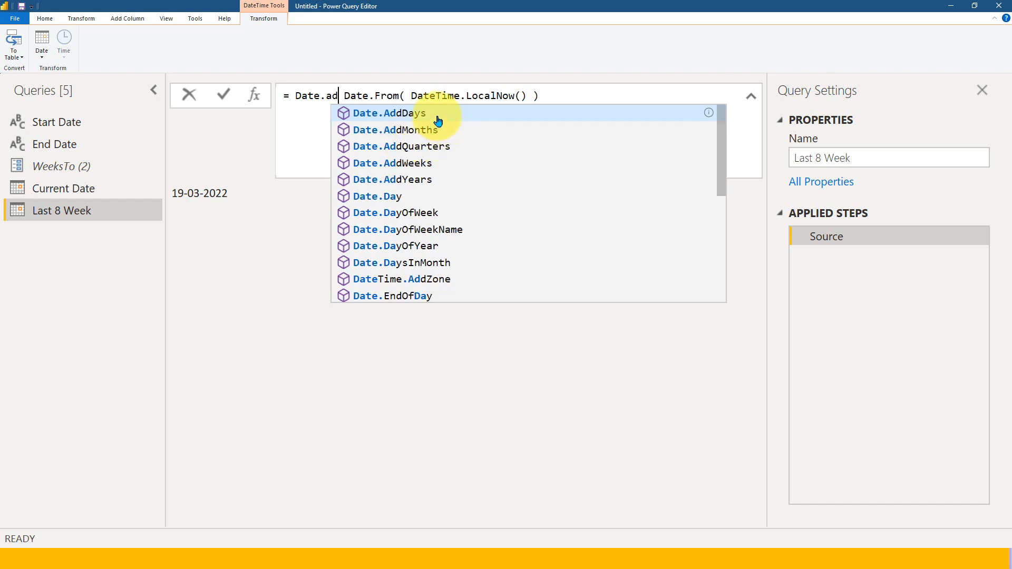
mouse_move(437, 167)
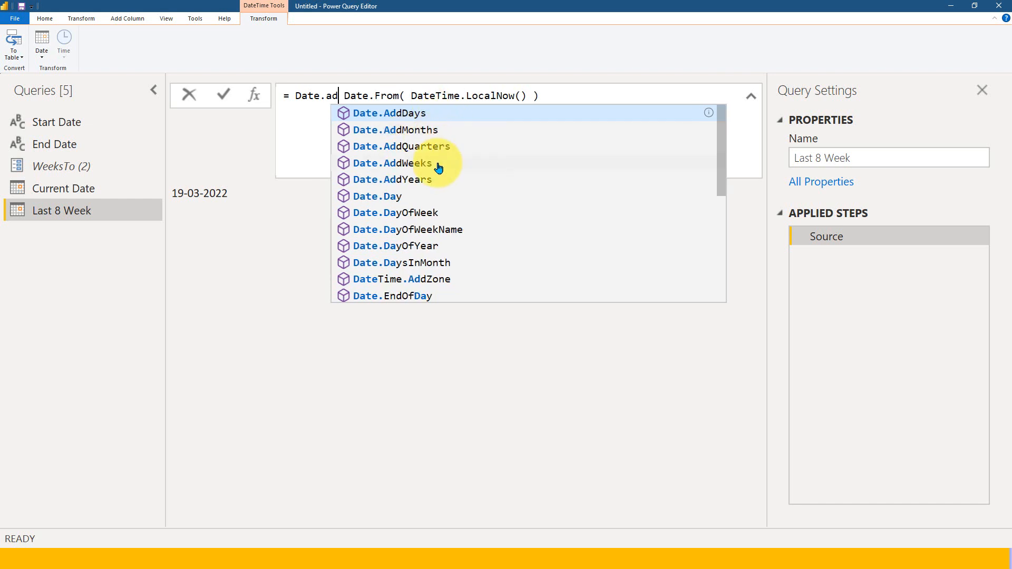
left_click(394, 163)
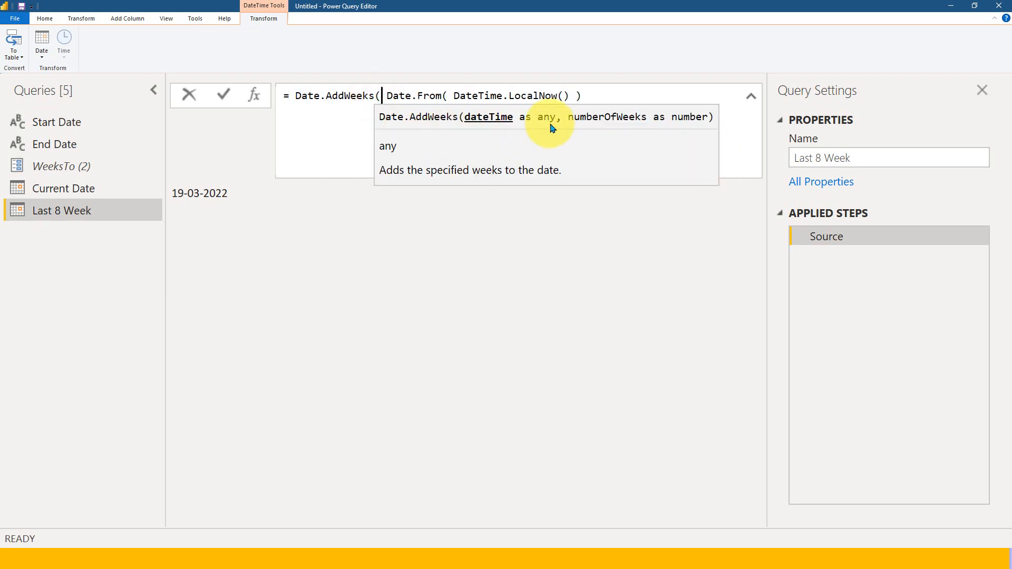
left_click(627, 96)
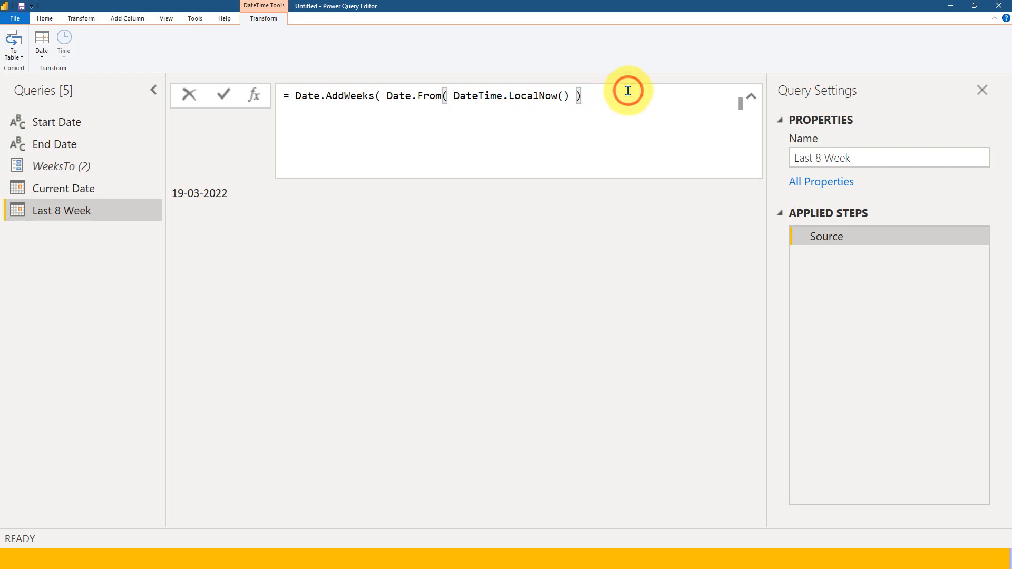
type(",")
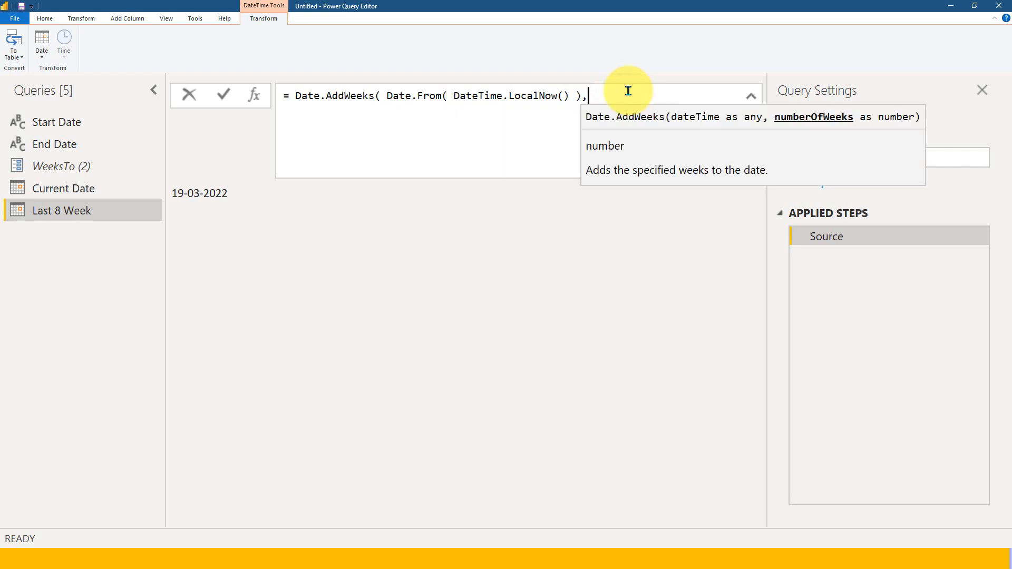
type("8")
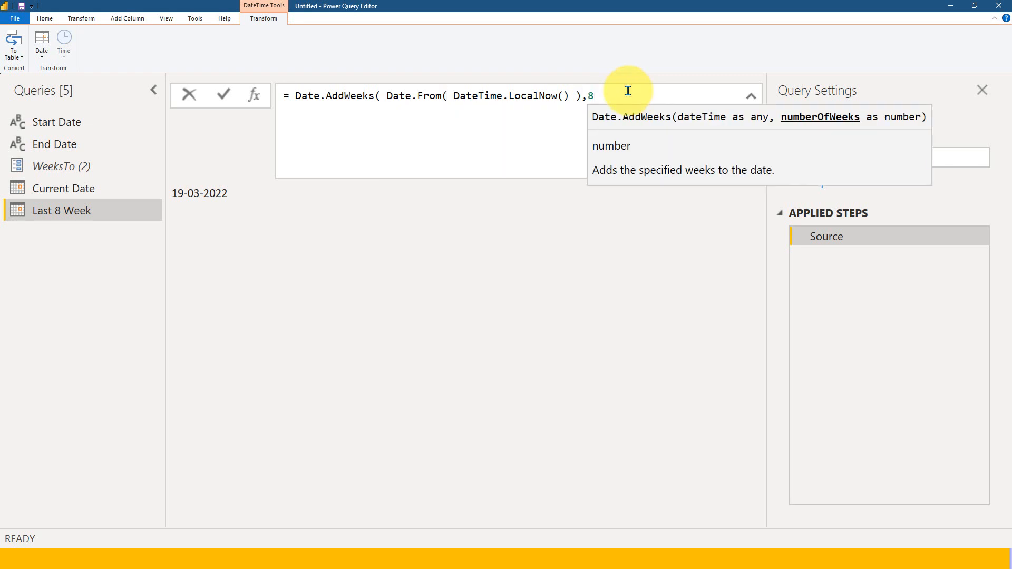
type(")")
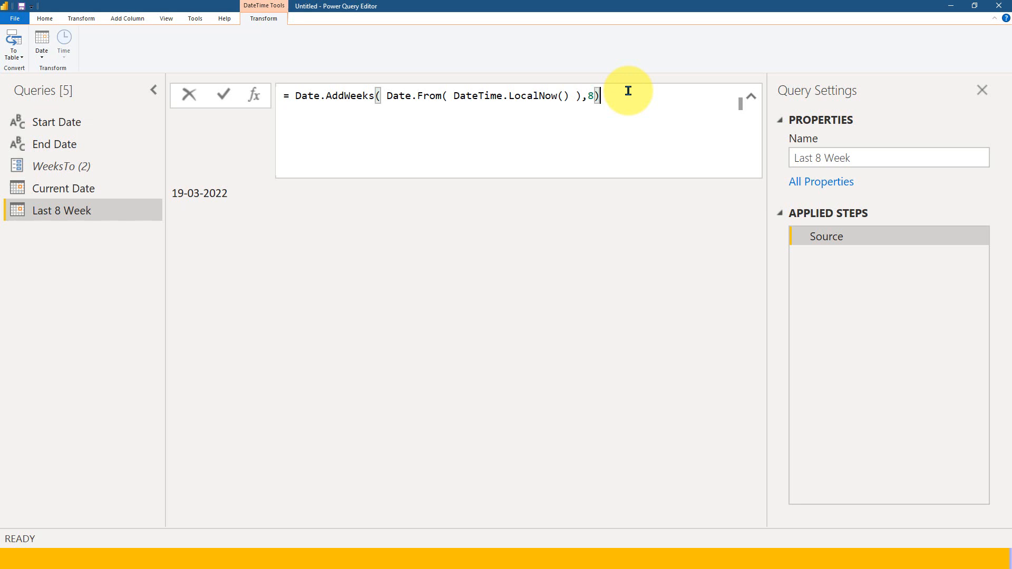
left_click(223, 95)
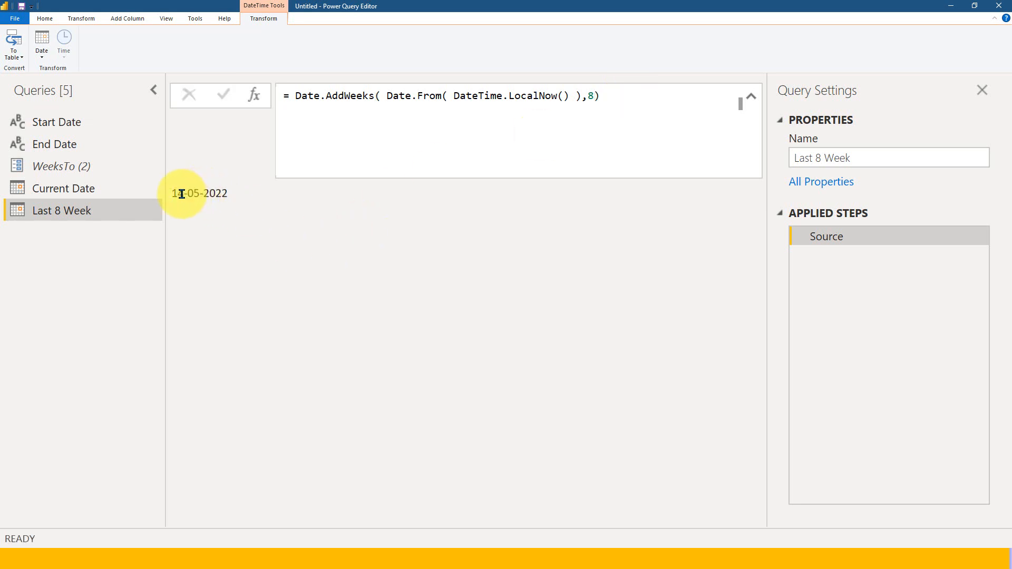
double_click(200, 193)
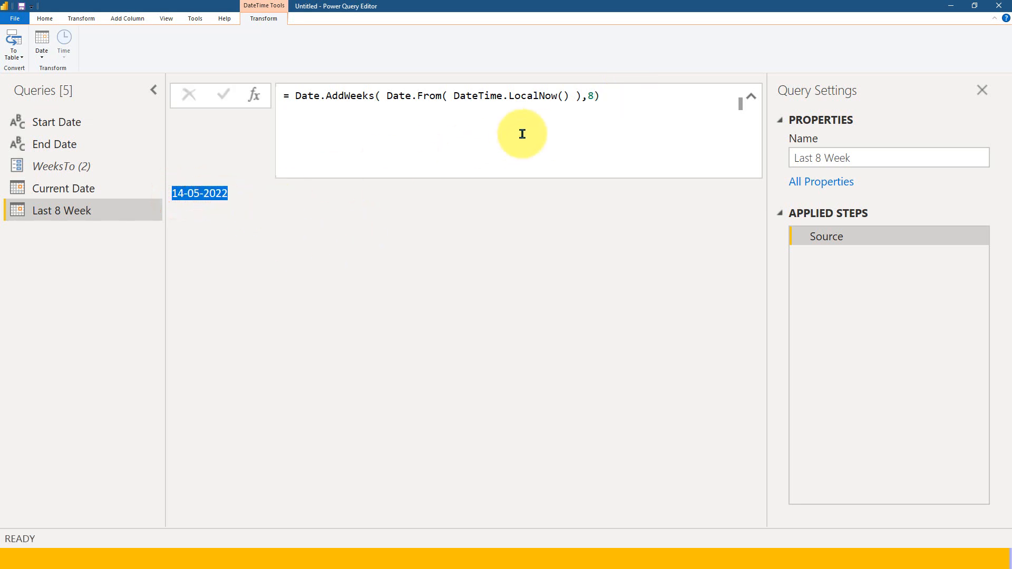
mouse_move(592, 96)
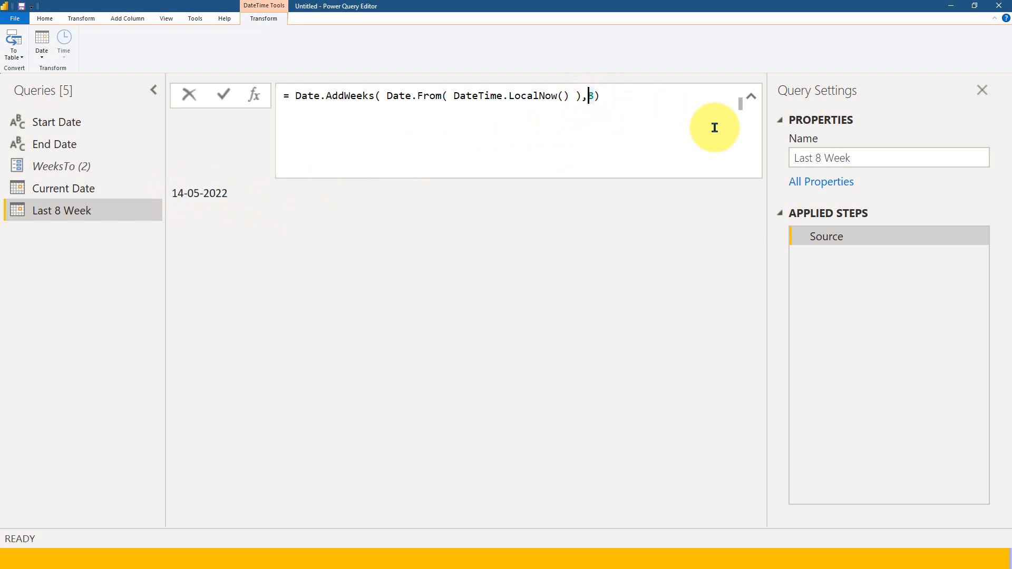
Change the week count to -8 so Last 8 Week returns 22-01-2022
type("-")
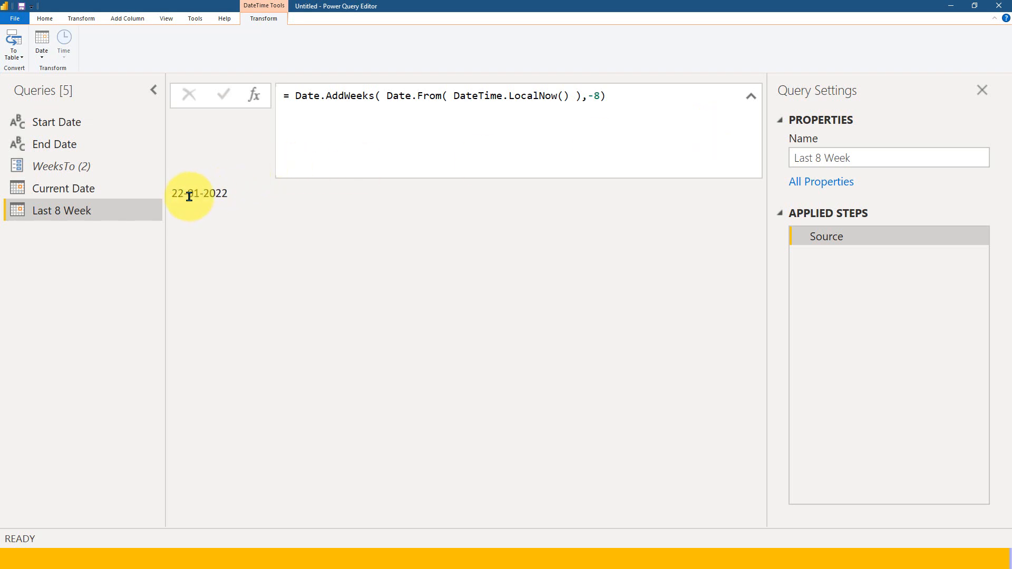
double_click(199, 193)
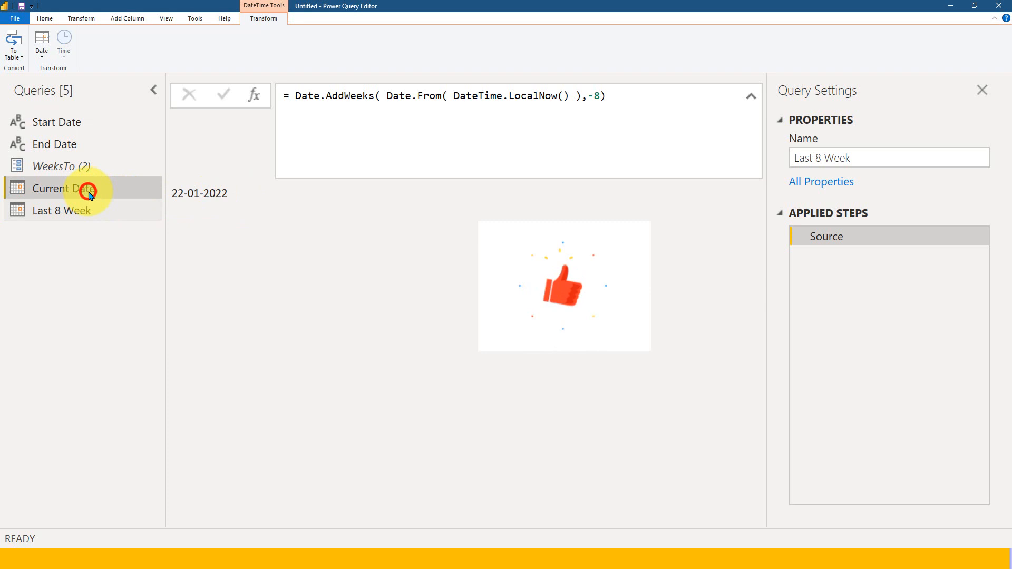
Select the Current Date query and review its Date.From(DateTime.LocalNow()) formula
left_click(63, 187)
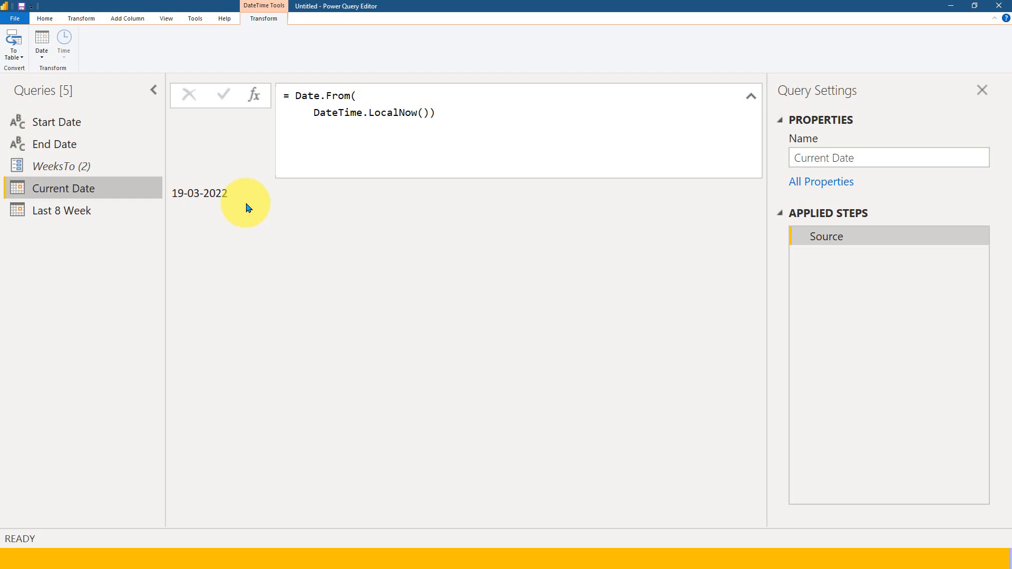
mouse_move(190, 195)
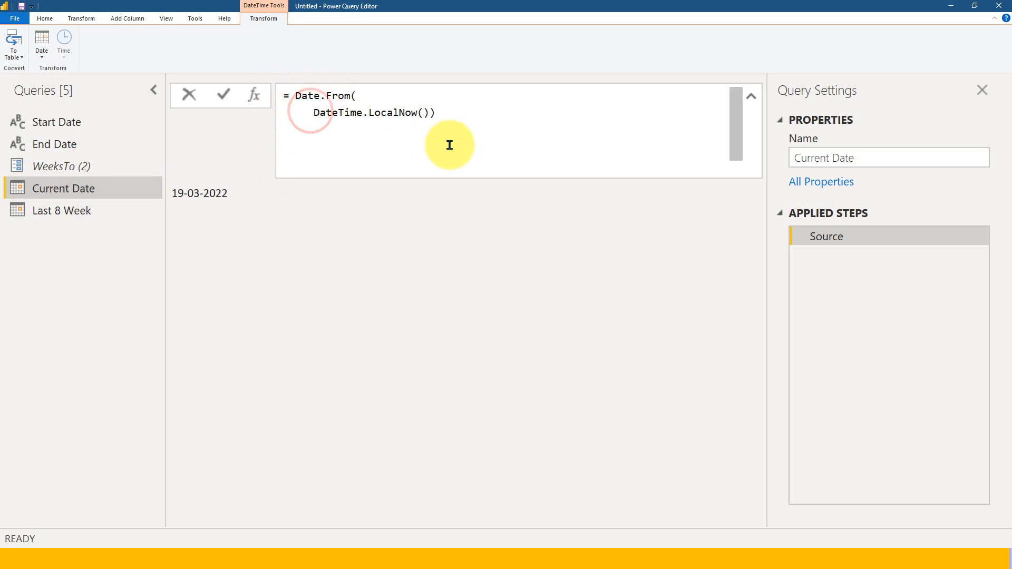
Wrap Current Date's formula in Date.StartOfWeek( ), returning 14-03-2022
left_click(296, 96)
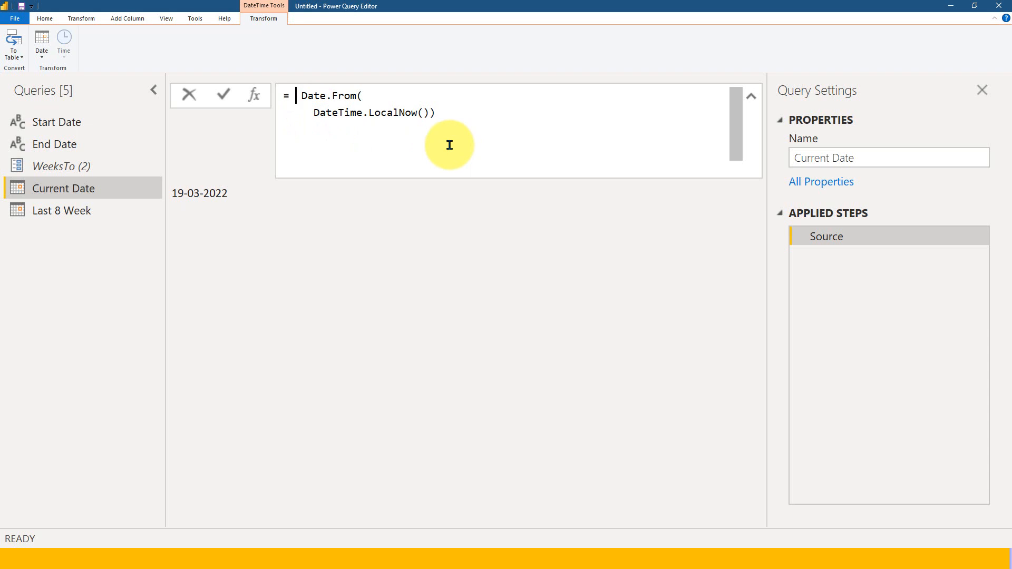
type("Date.st")
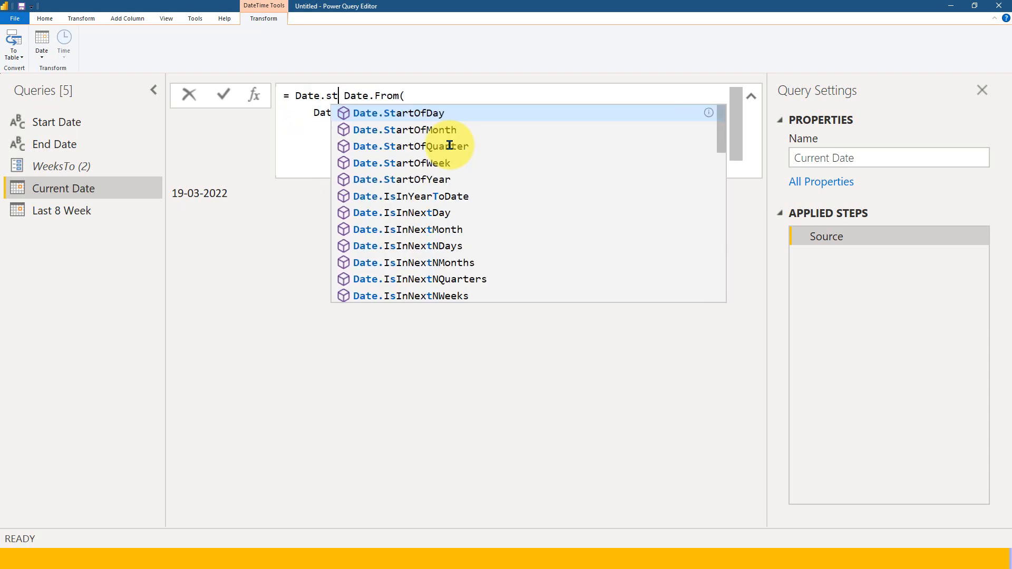
mouse_move(454, 168)
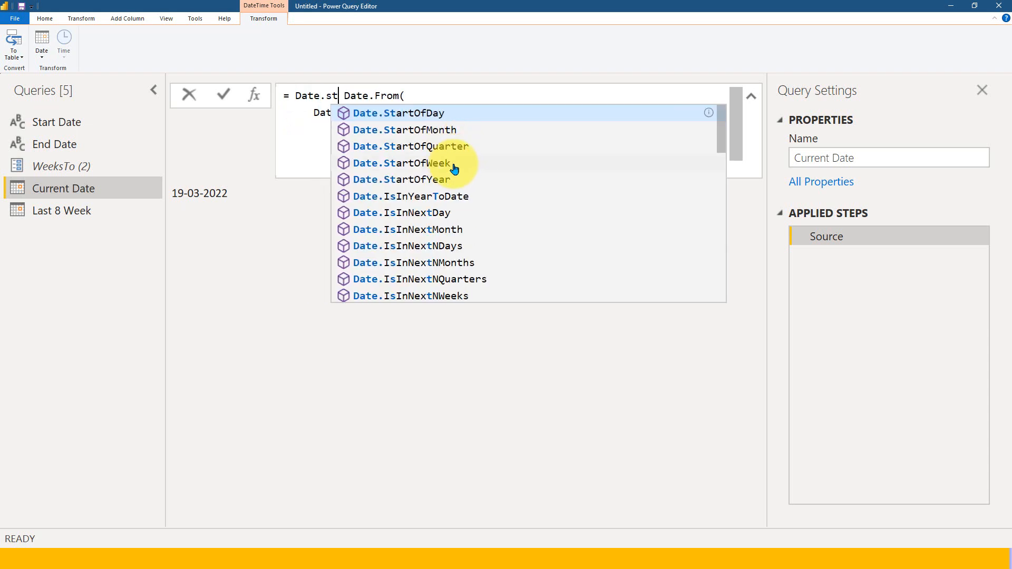
left_click(401, 163)
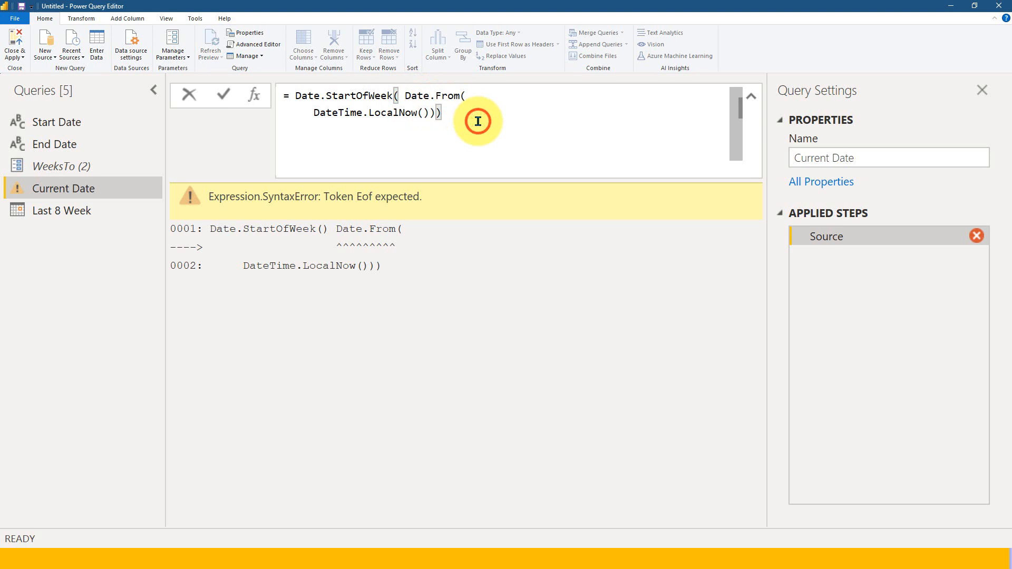
left_click(224, 95)
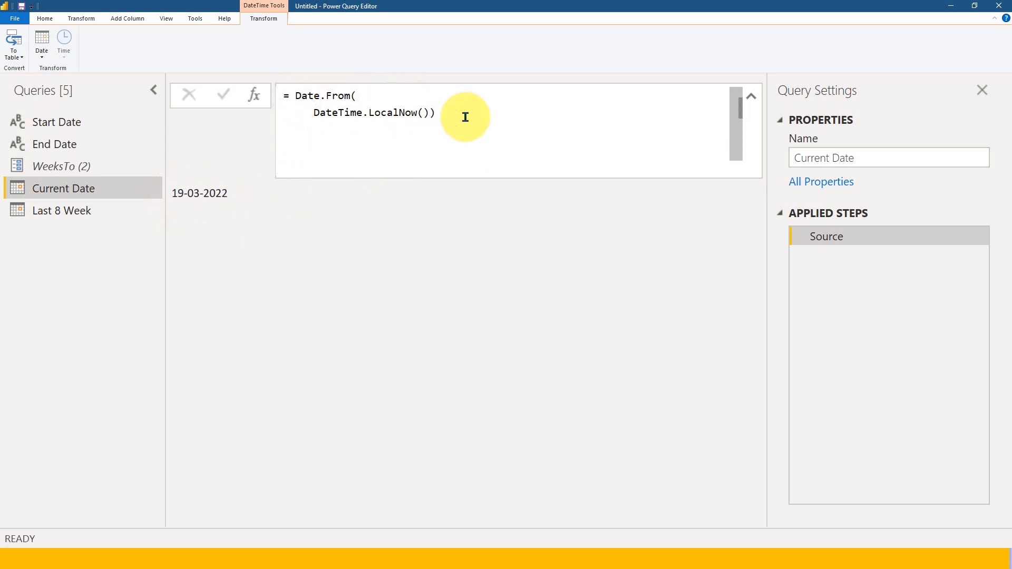
type("Date.StartOfWeek(")
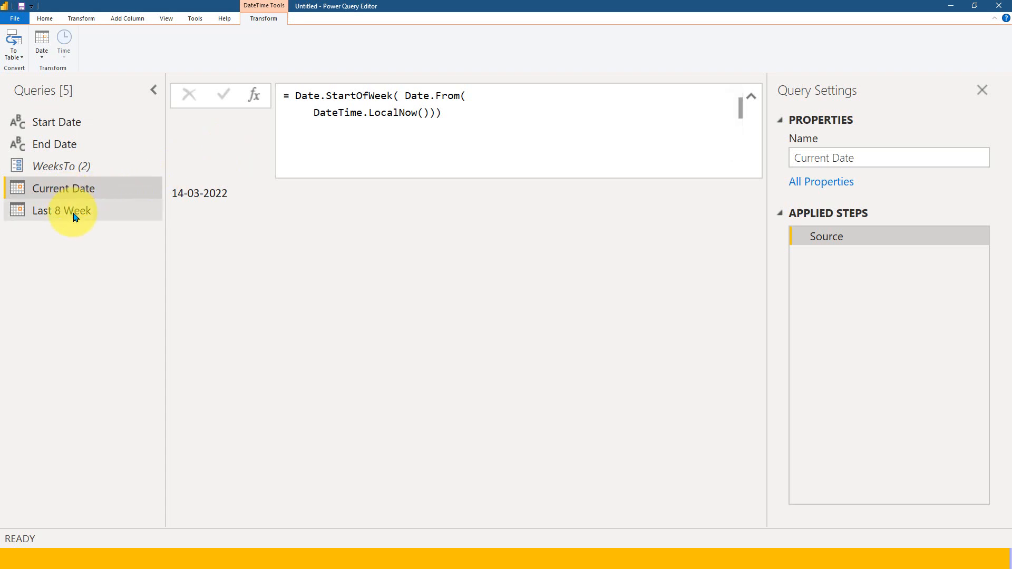
Wrap Last 8 Week's inner Date.From(...) in Date.StartOfWeek( ) inside Date.AddWeeks
left_click(62, 211)
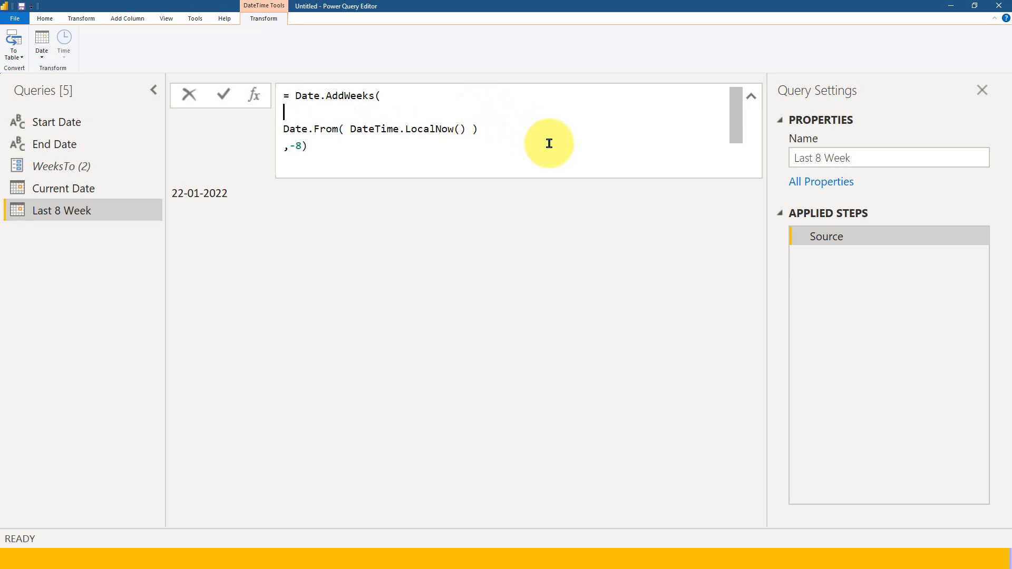
type("date")
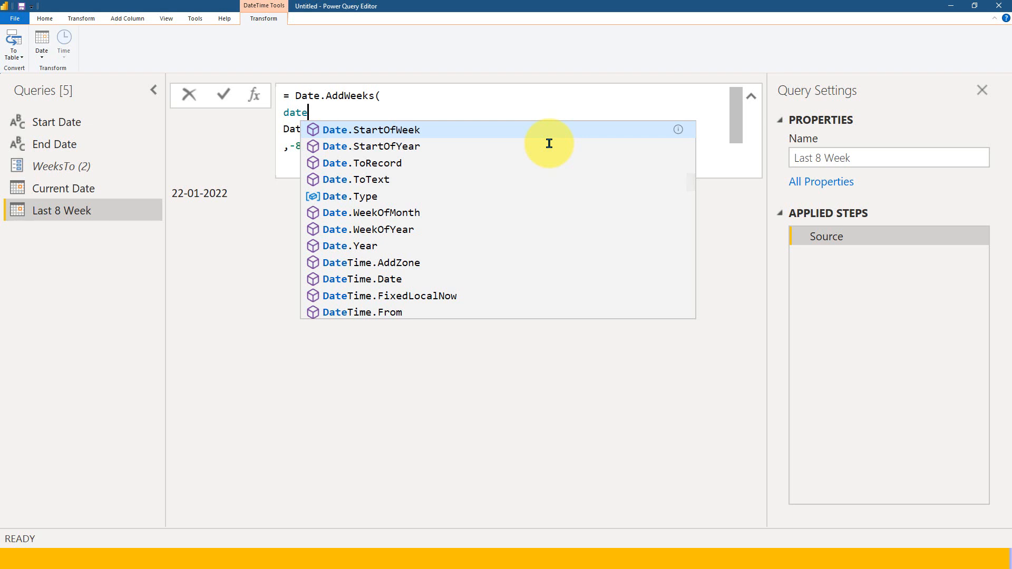
left_click(370, 129)
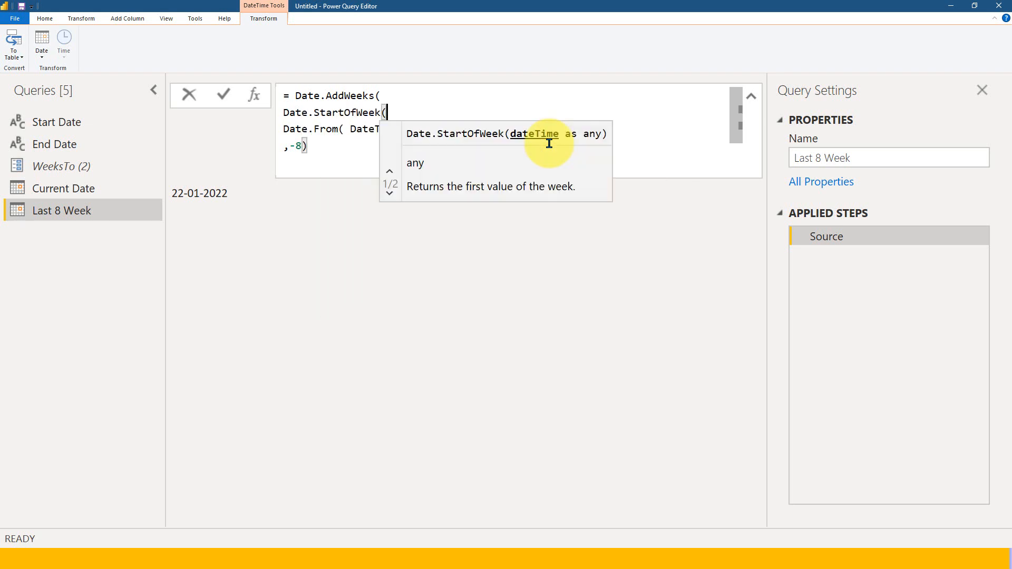
left_click(390, 192)
type(")")
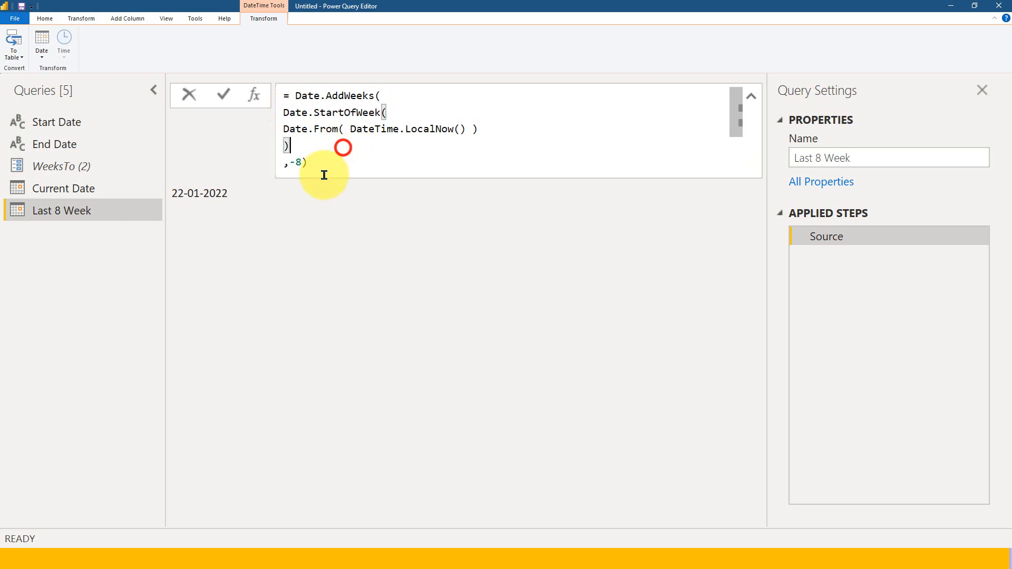
mouse_move(332, 140)
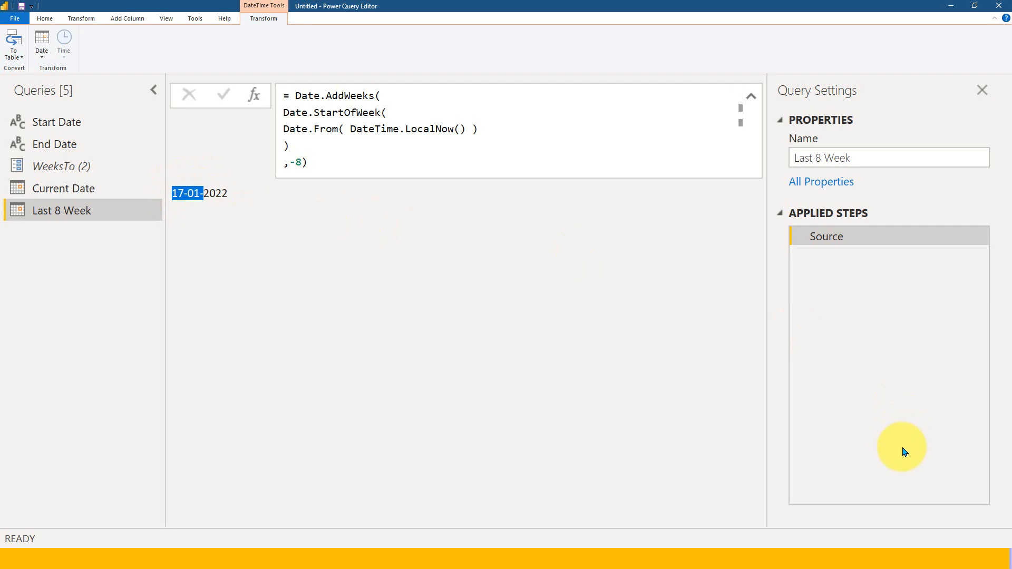
left_click(938, 550)
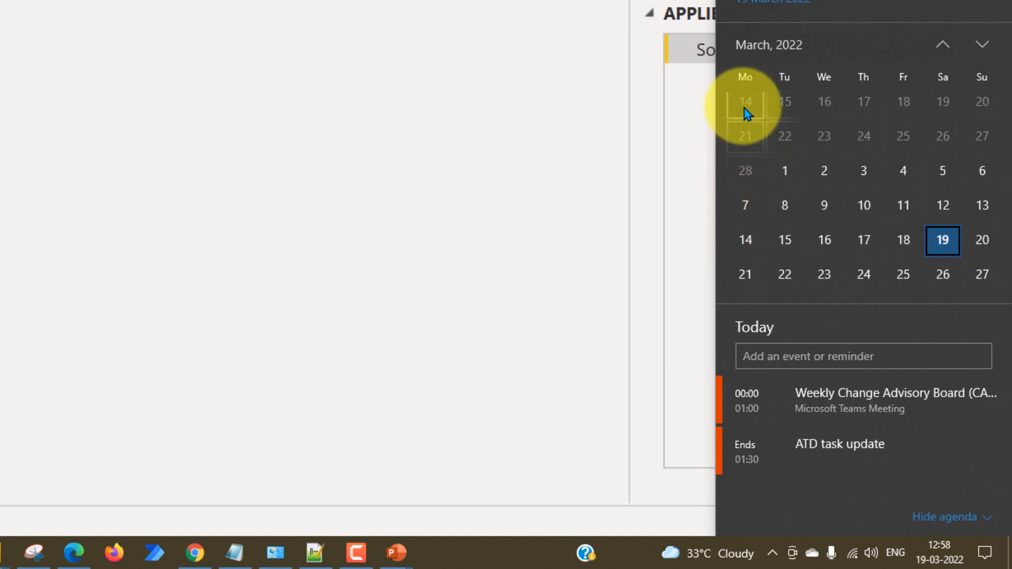
left_click(941, 45)
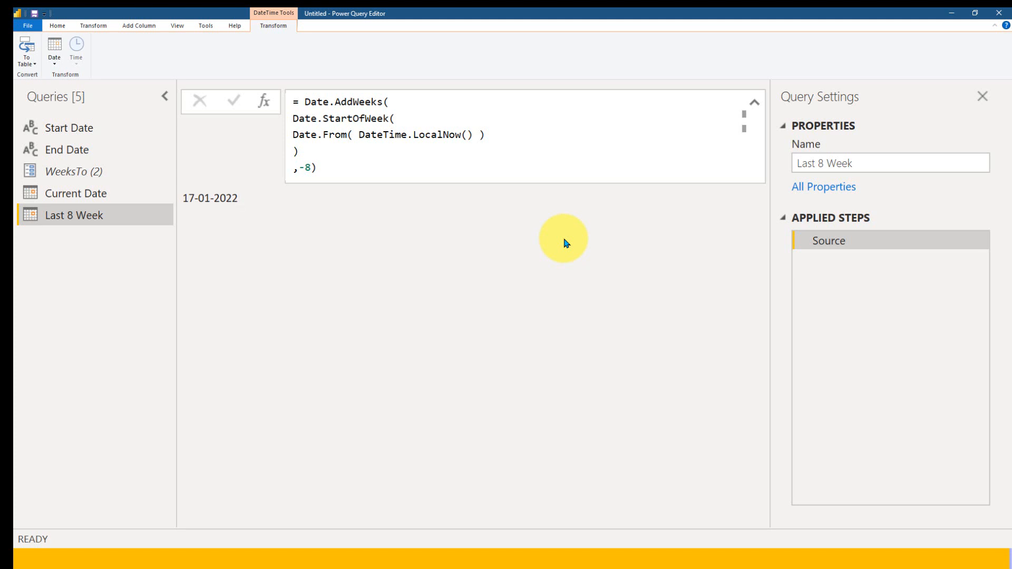
left_click(237, 199)
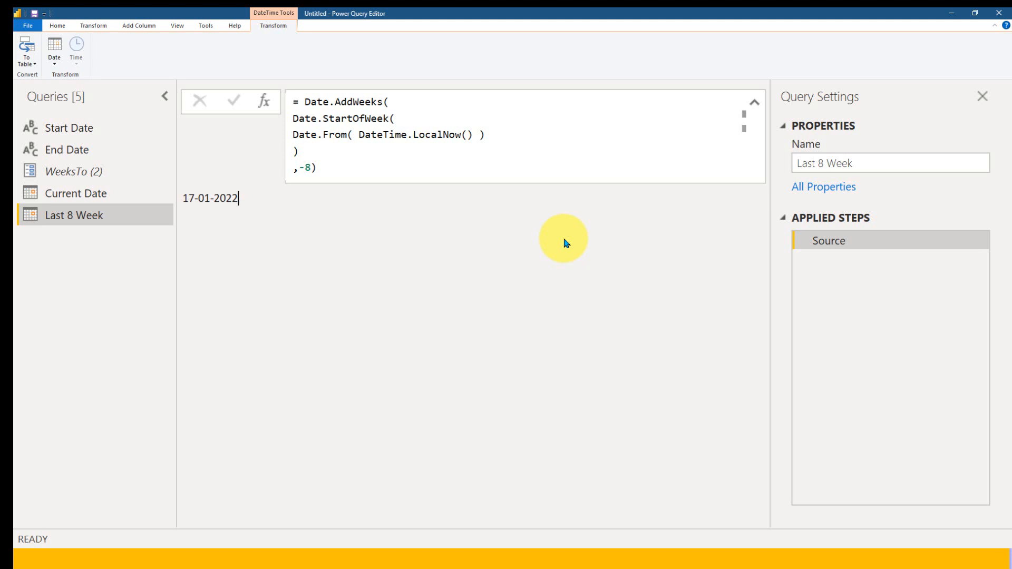
mouse_move(115, 183)
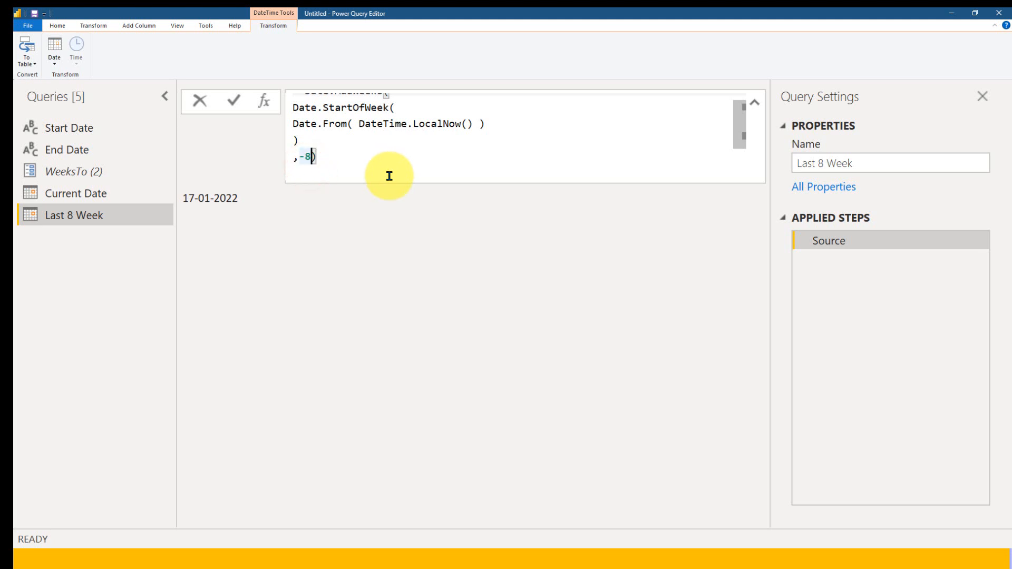
Replace the hard-coded -8 with -WeeksTo so Last 8 Week returns 28-02-2022
key("Backspace")
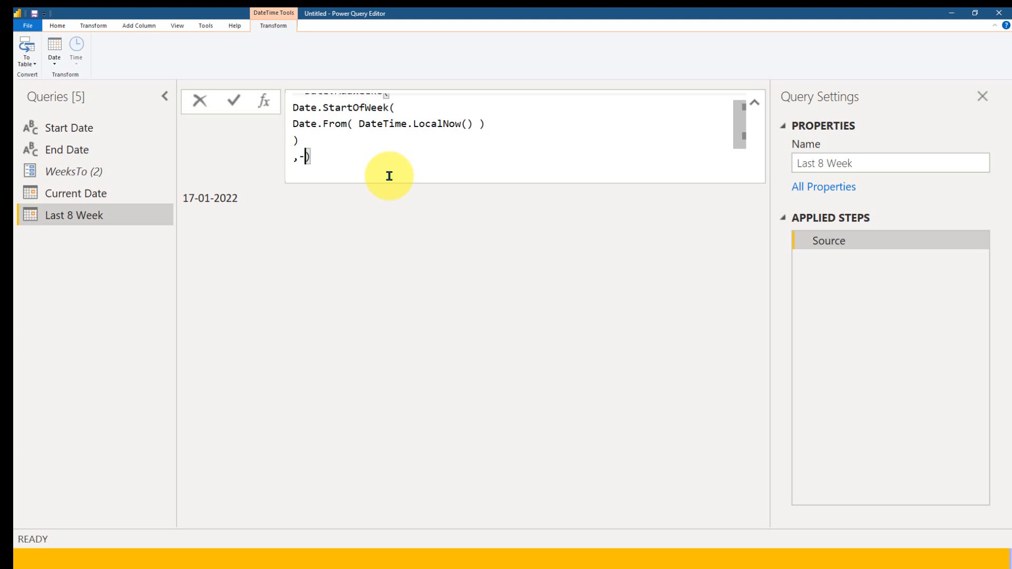
mouse_move(346, 188)
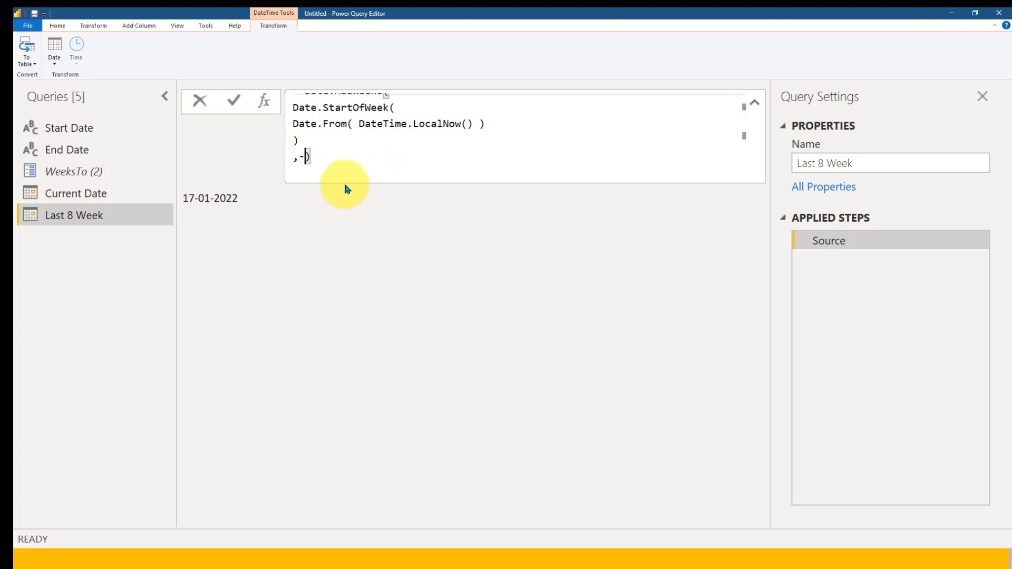
mouse_move(71, 177)
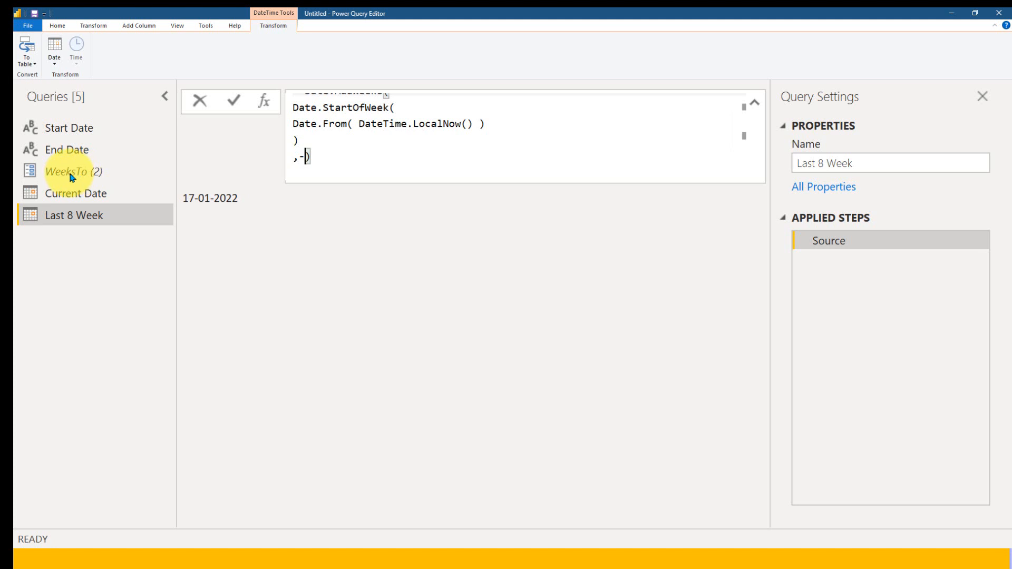
type("WeeksTo")
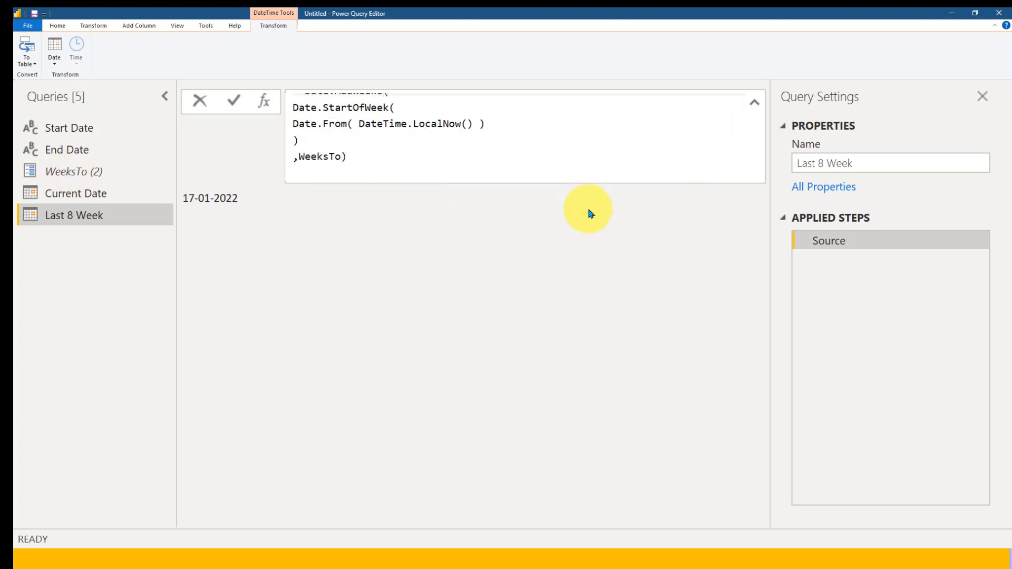
type("-")
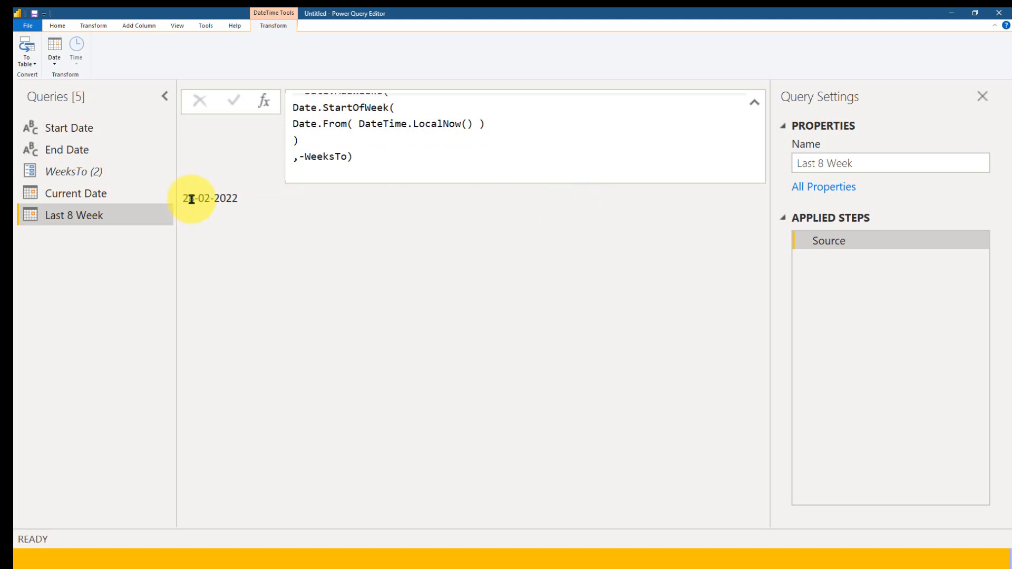
mouse_move(72, 171)
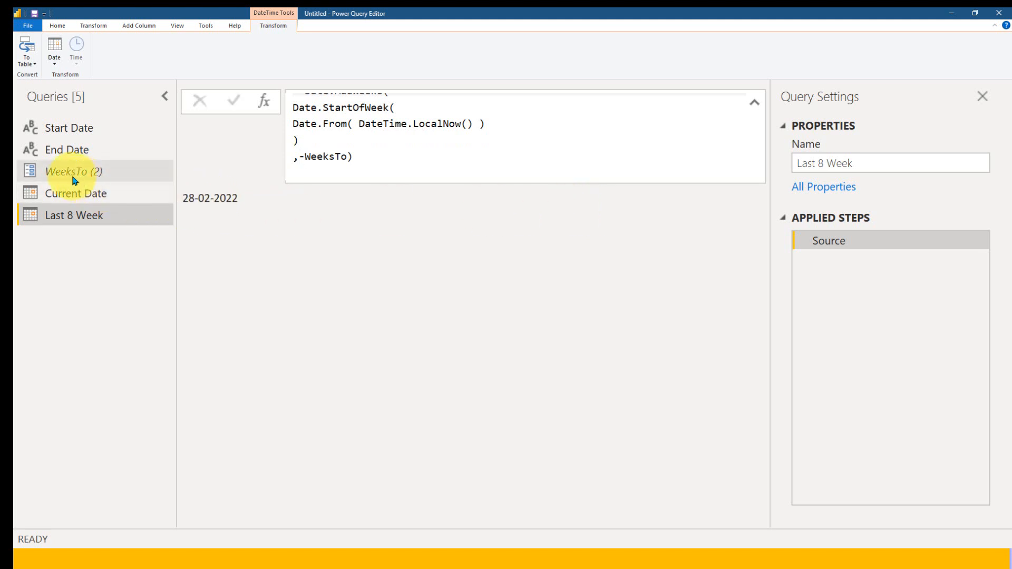
mouse_move(96, 180)
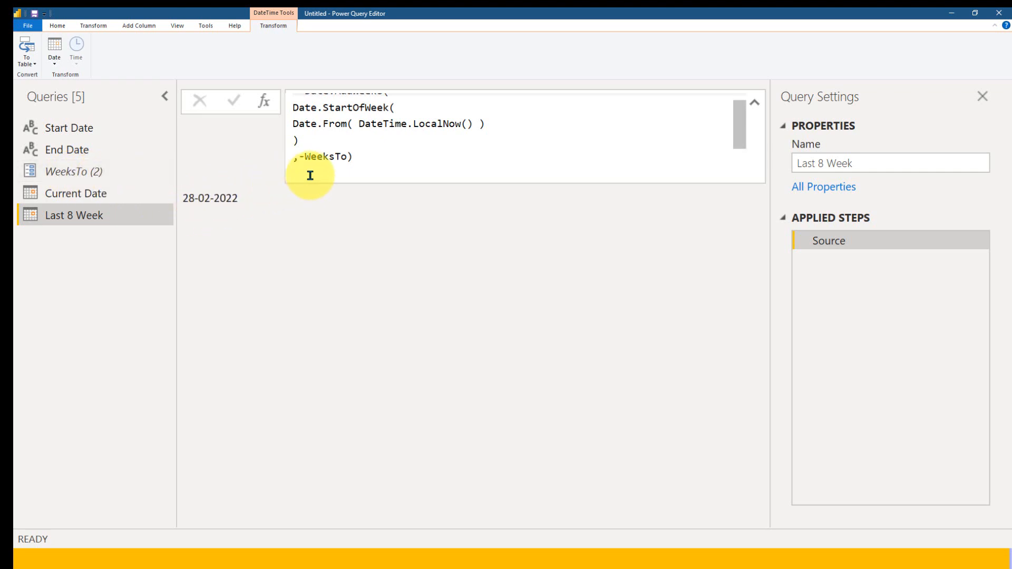
left_click(77, 171)
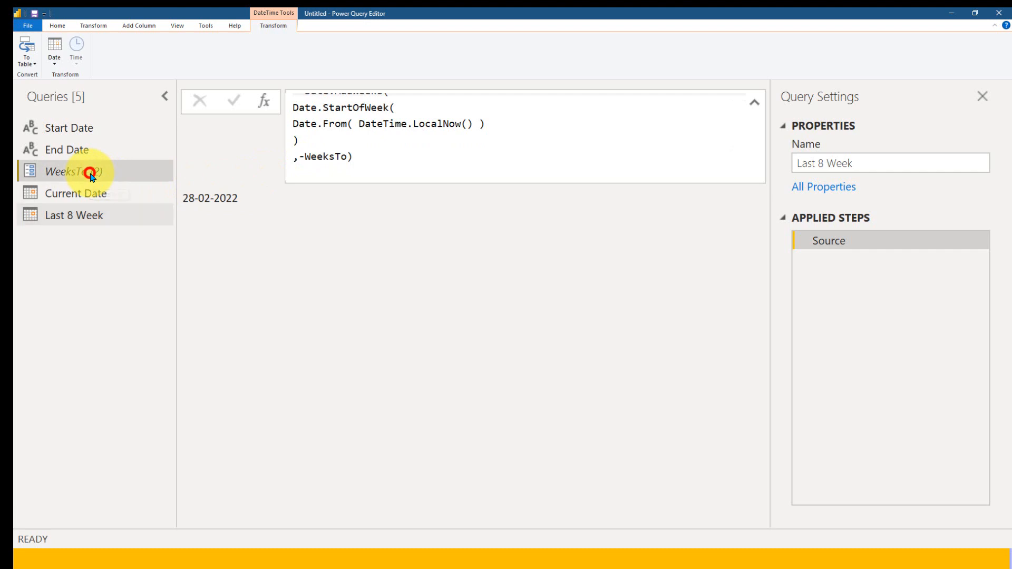
Set WeeksTo's Current Value to 5 and confirm Last 8 Week returns 07-02-2022
left_click(72, 171)
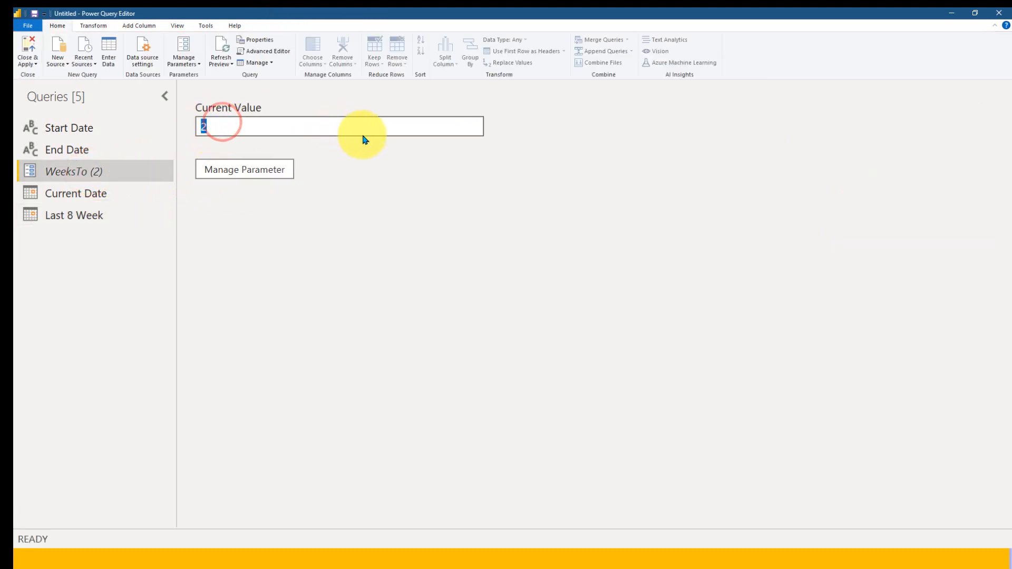
type("5")
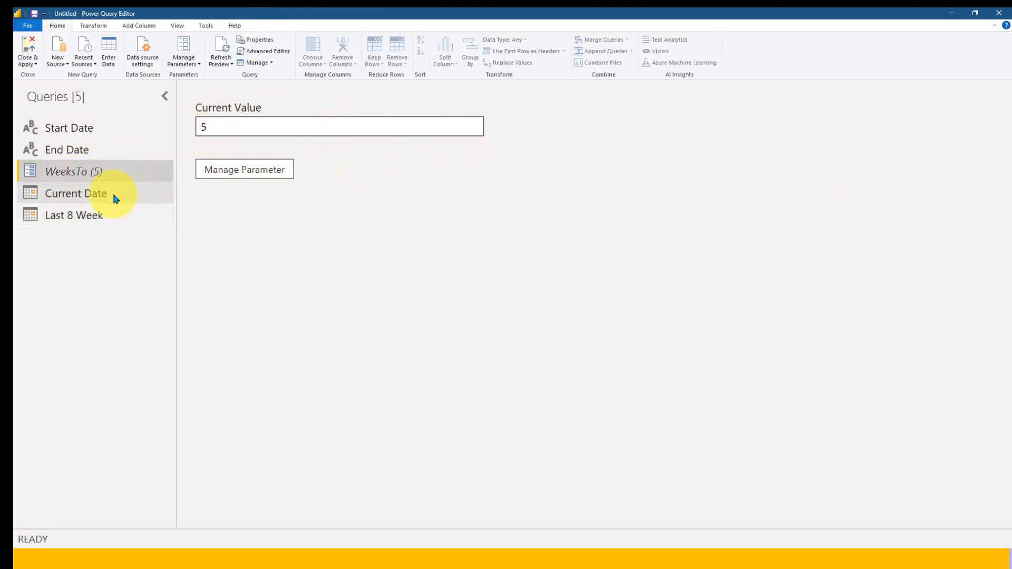
left_click(73, 215)
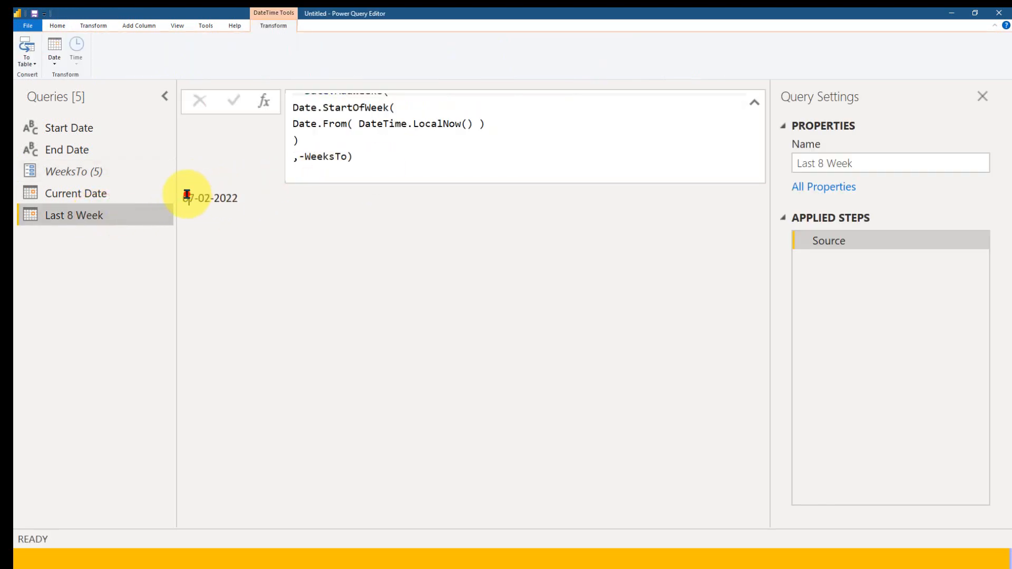
double_click(208, 198)
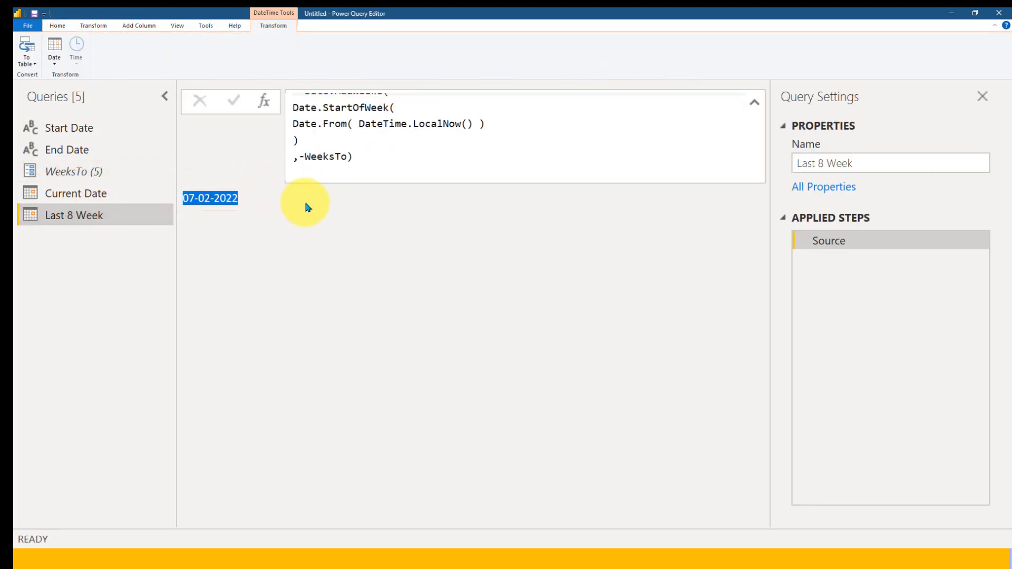
mouse_move(97, 171)
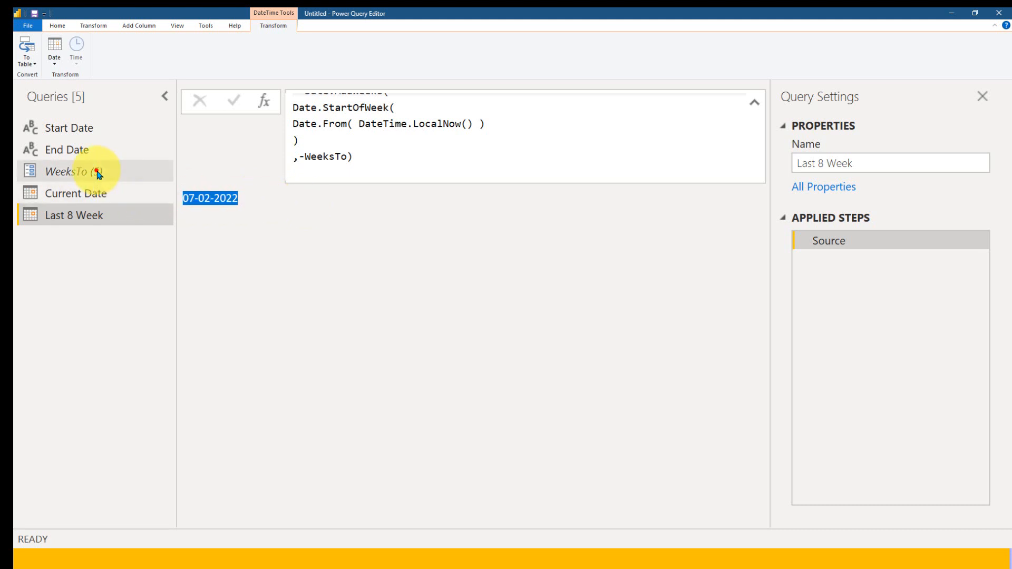
left_click(65, 170)
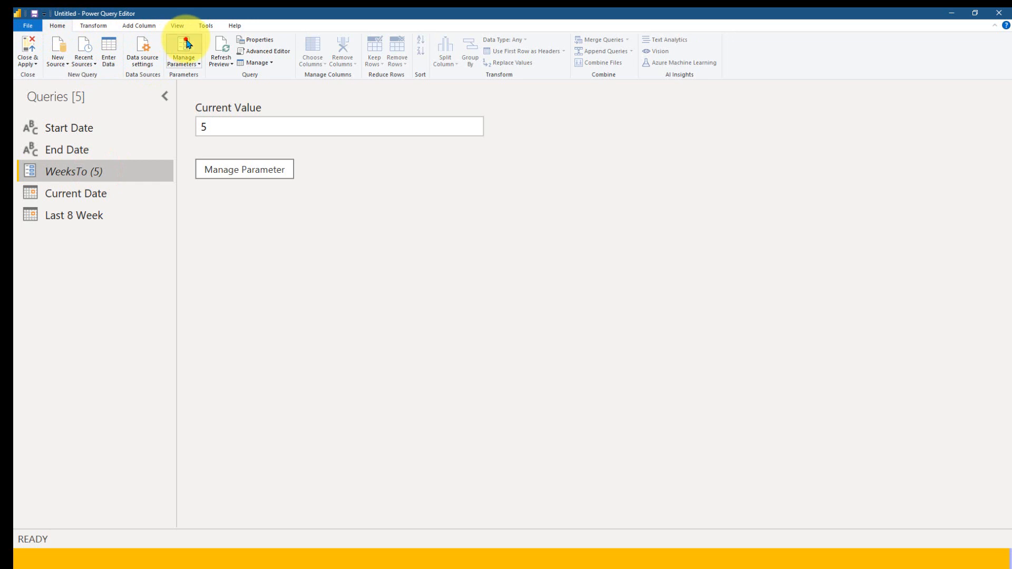
mouse_move(571, 219)
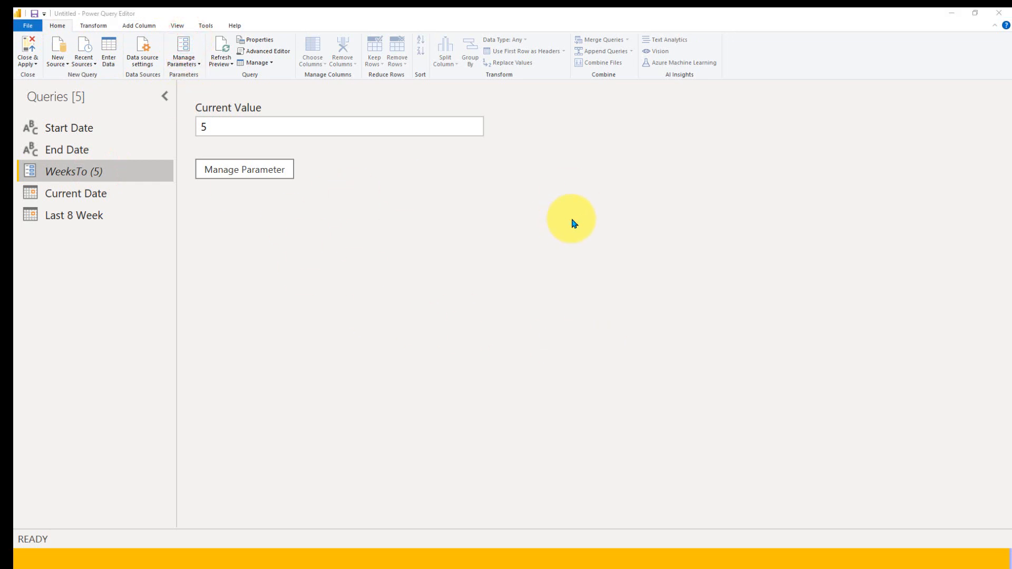
left_click(243, 169)
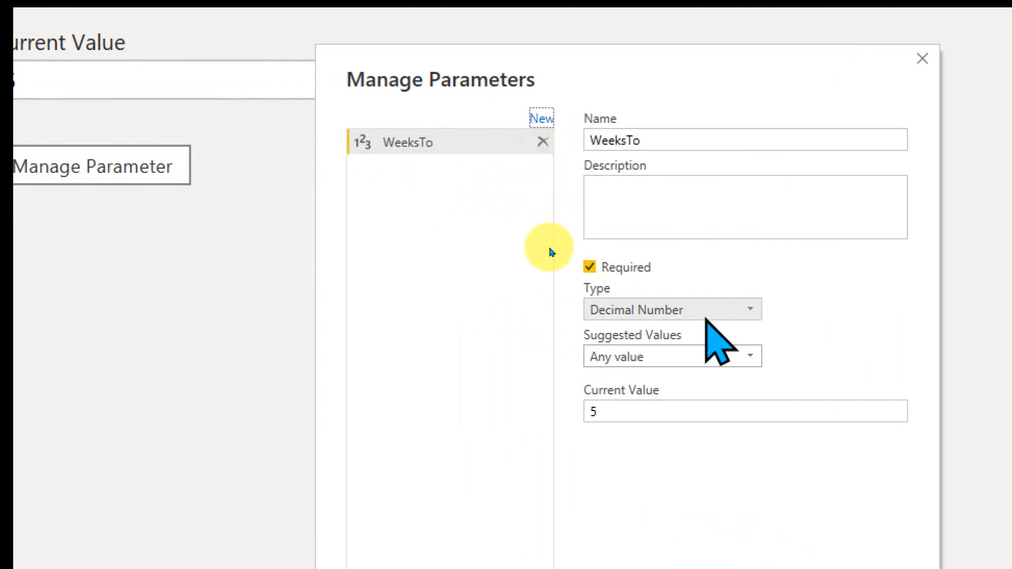
mouse_move(672, 362)
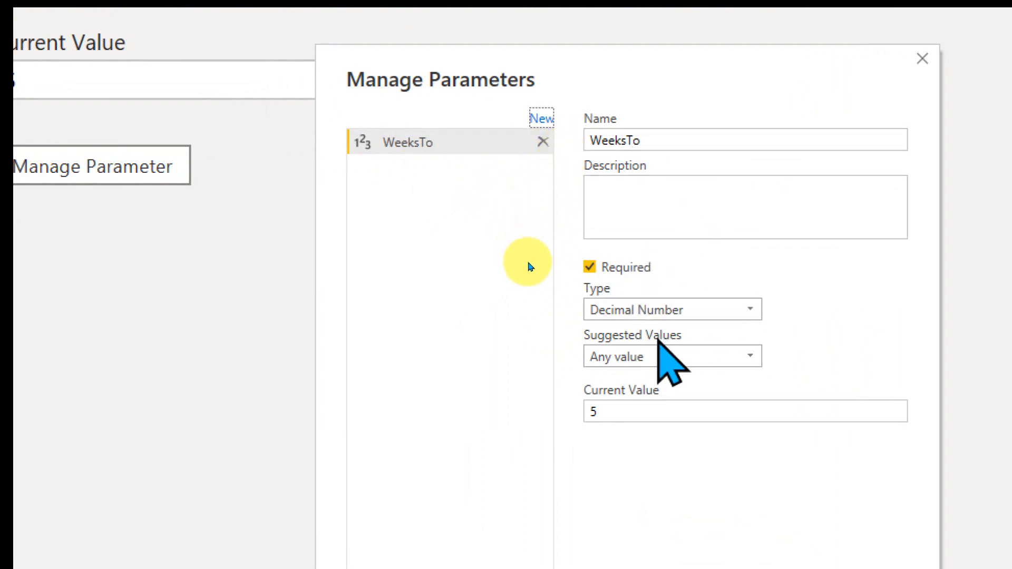
mouse_move(765, 471)
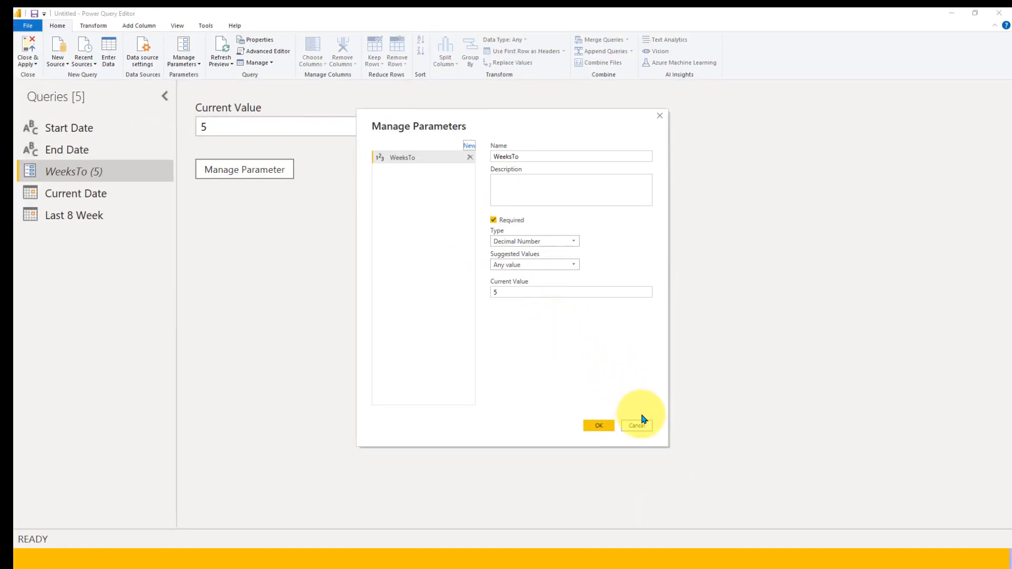
mouse_move(639, 429)
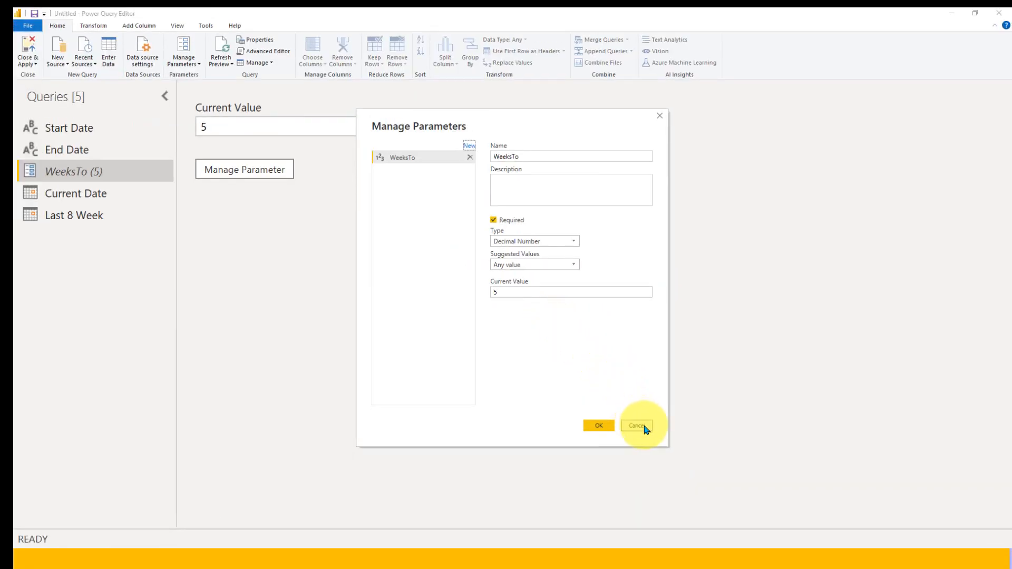
left_click(637, 426)
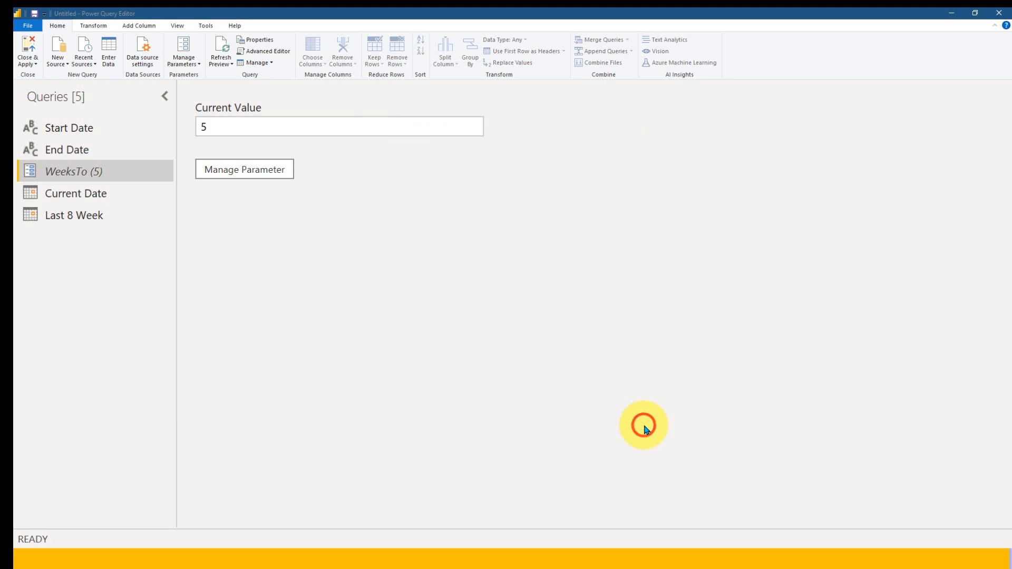
mouse_move(246, 325)
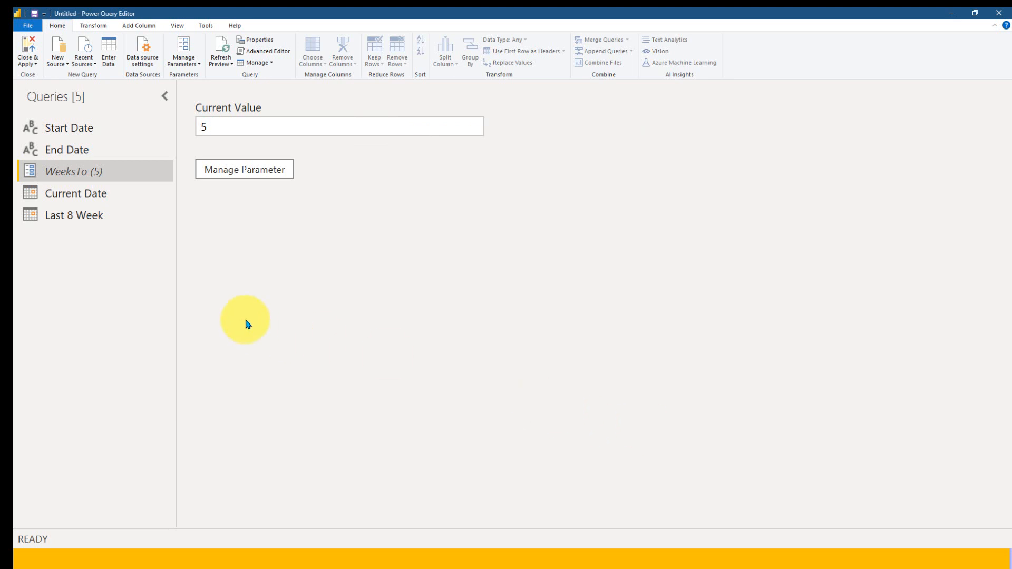
View Current Date (14-03-2022), then Last 8 Week (07-02-2022)
left_click(75, 193)
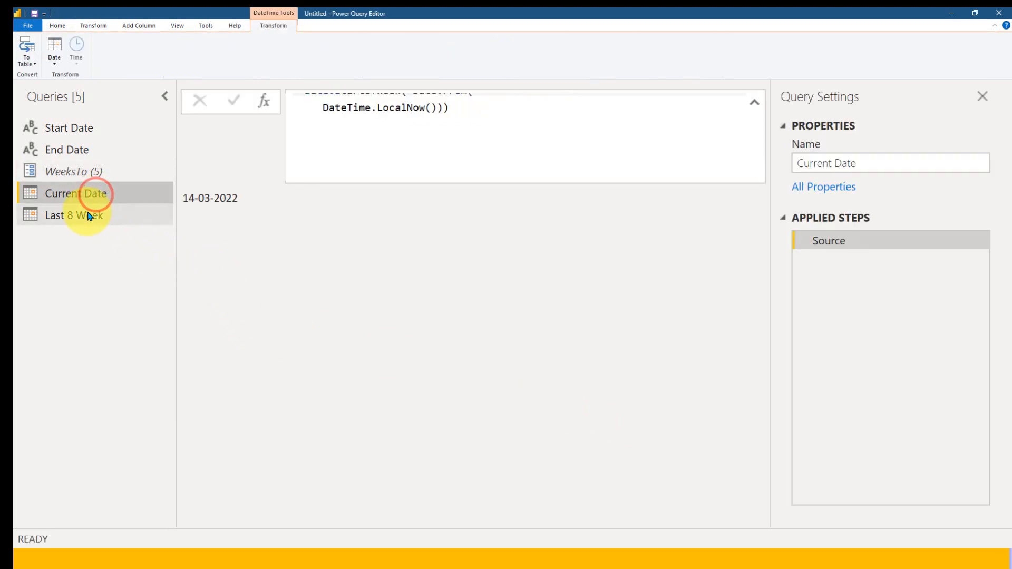
left_click(73, 215)
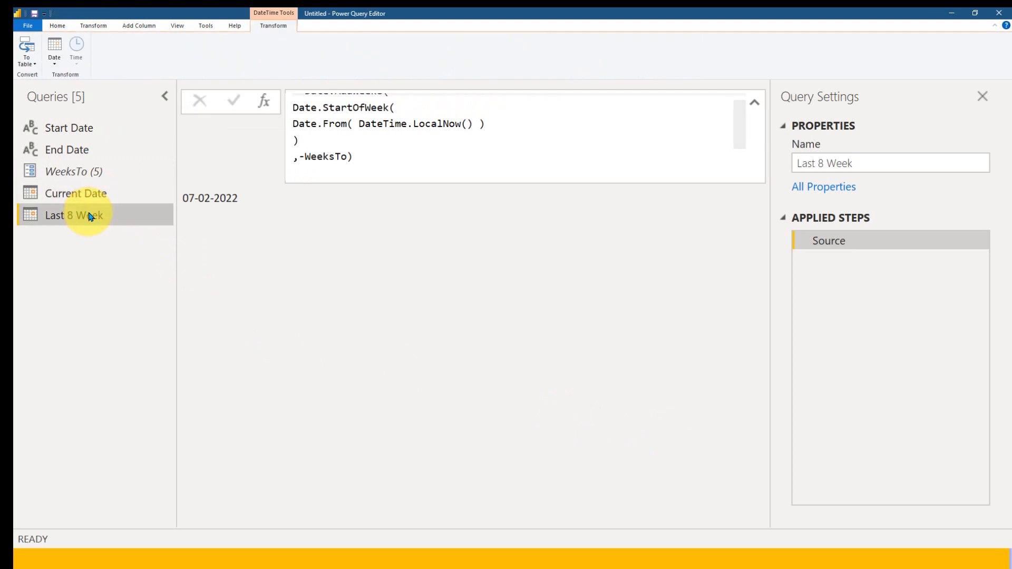
mouse_move(94, 212)
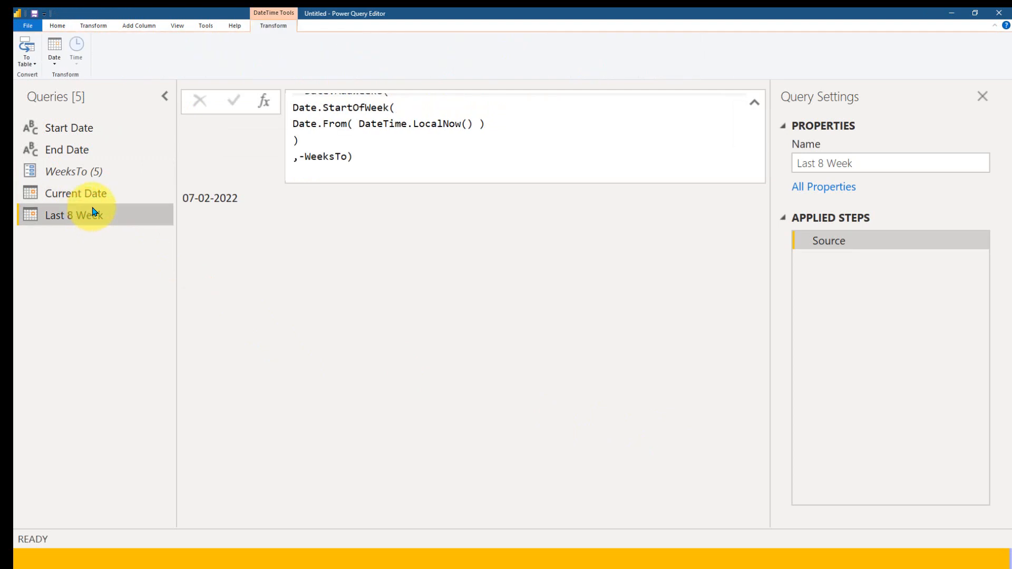
mouse_move(250, 502)
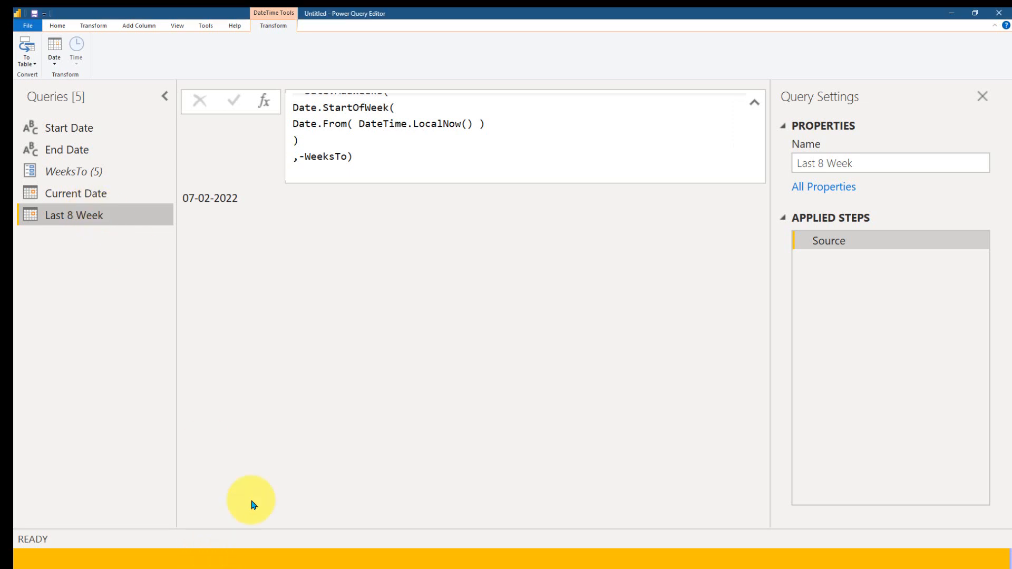
mouse_move(346, 426)
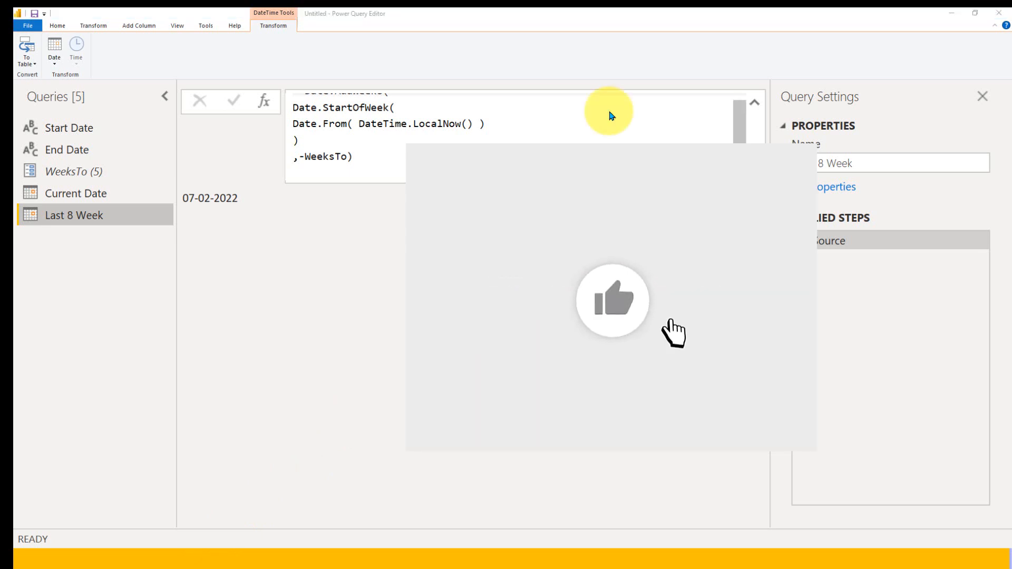
left_click(612, 302)
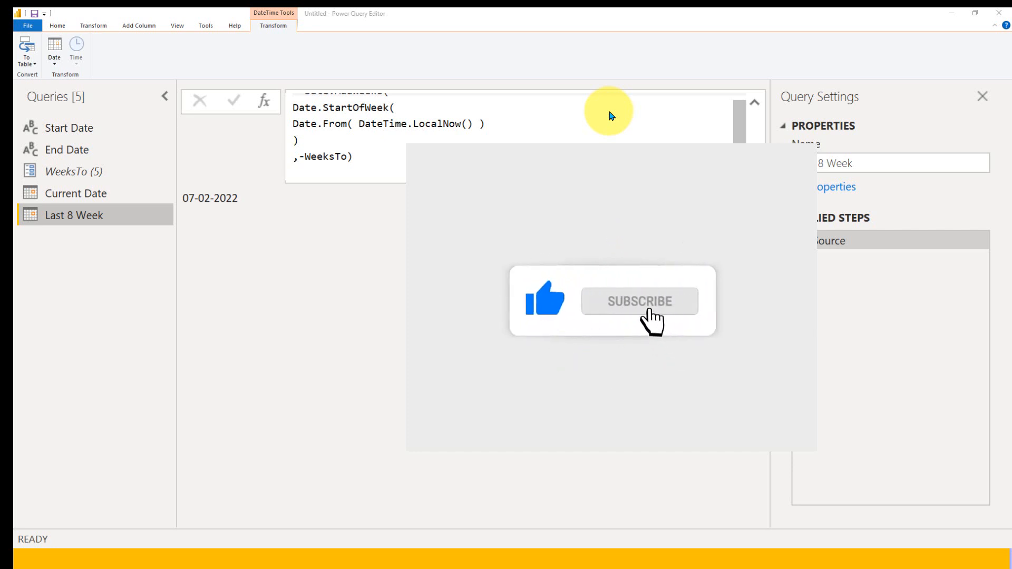
left_click(639, 301)
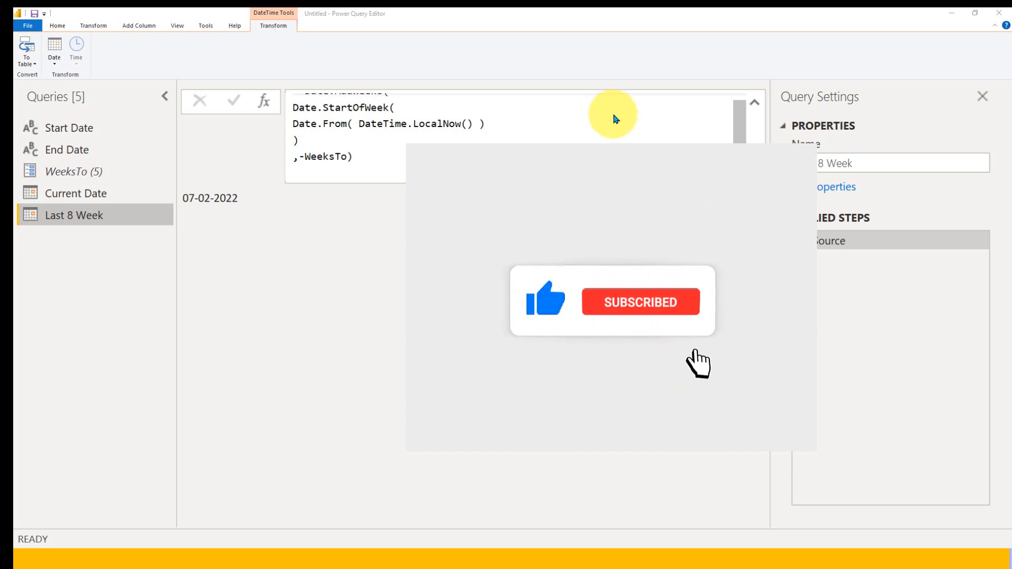